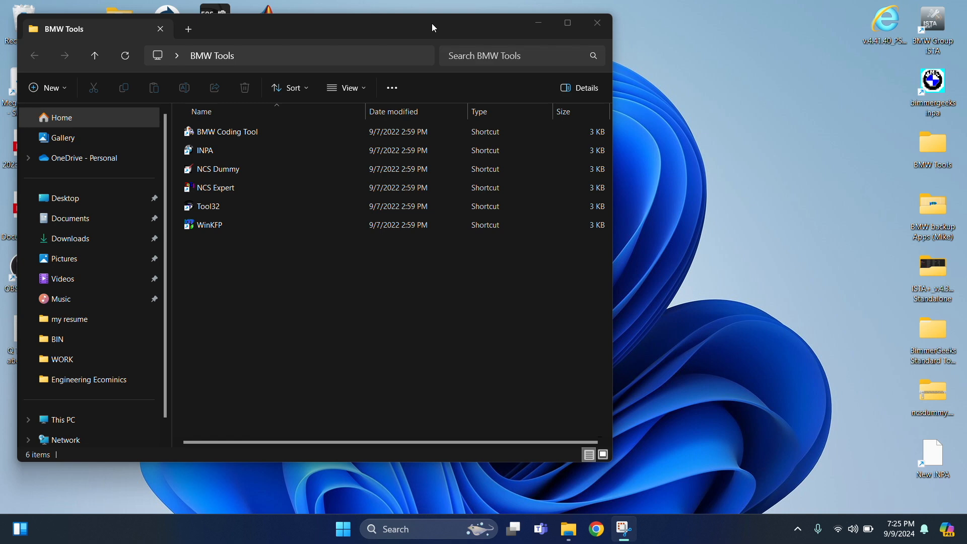
# Step: Launch NCS Expert from its shortcut in the BMW Tools folder
pyautogui.click(214, 187)
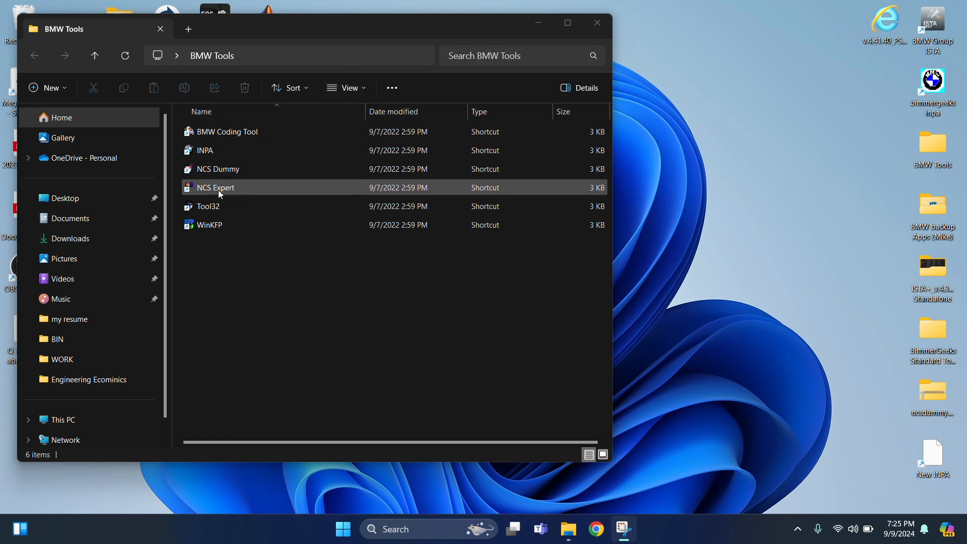
pyautogui.click(214, 187)
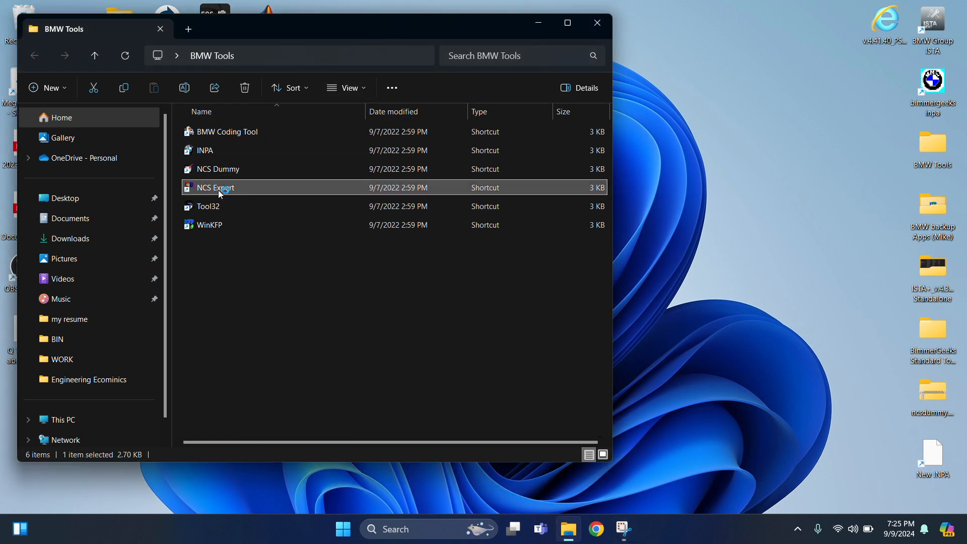
pyautogui.doubleClick(213, 187)
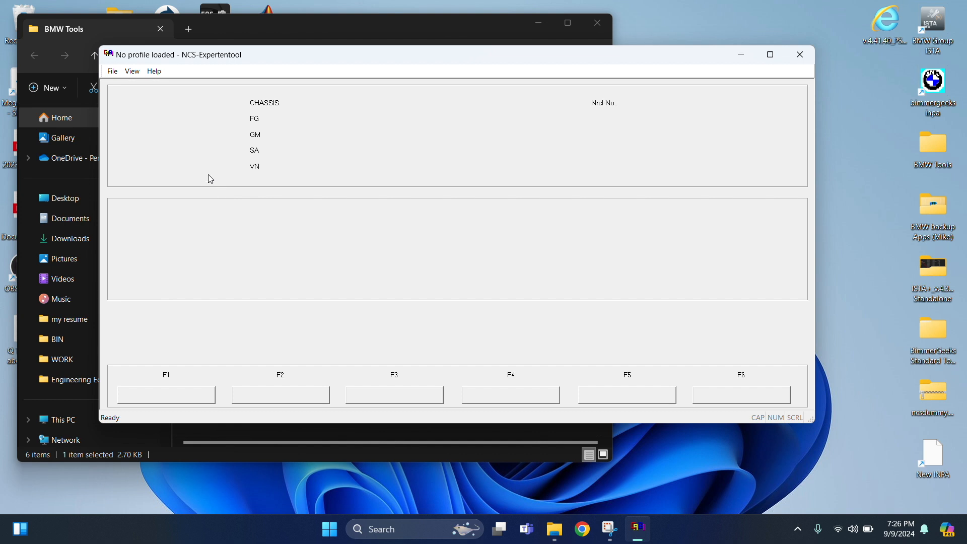
# Step: Load Revtor's NCS Expert Profile through File > Load Profile
pyautogui.click(112, 71)
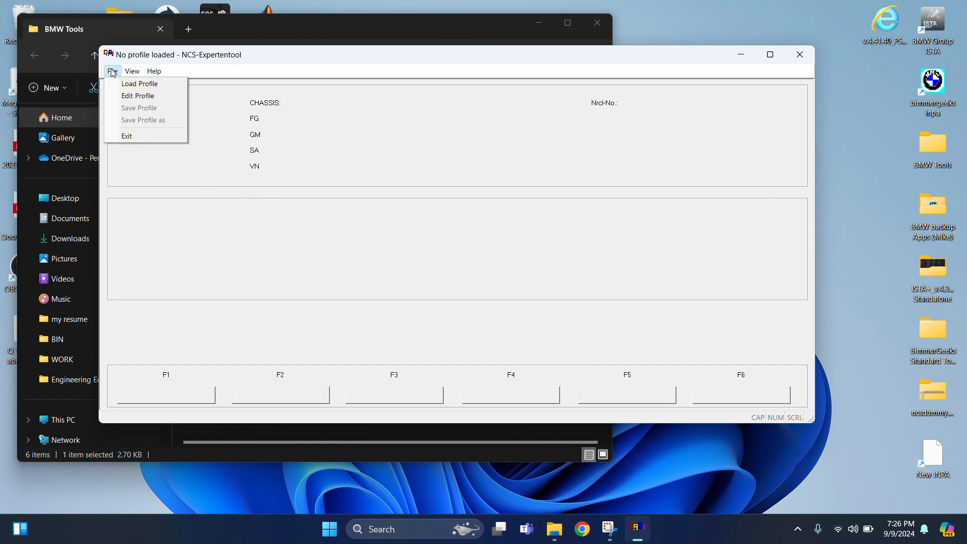
pyautogui.moveTo(139, 83)
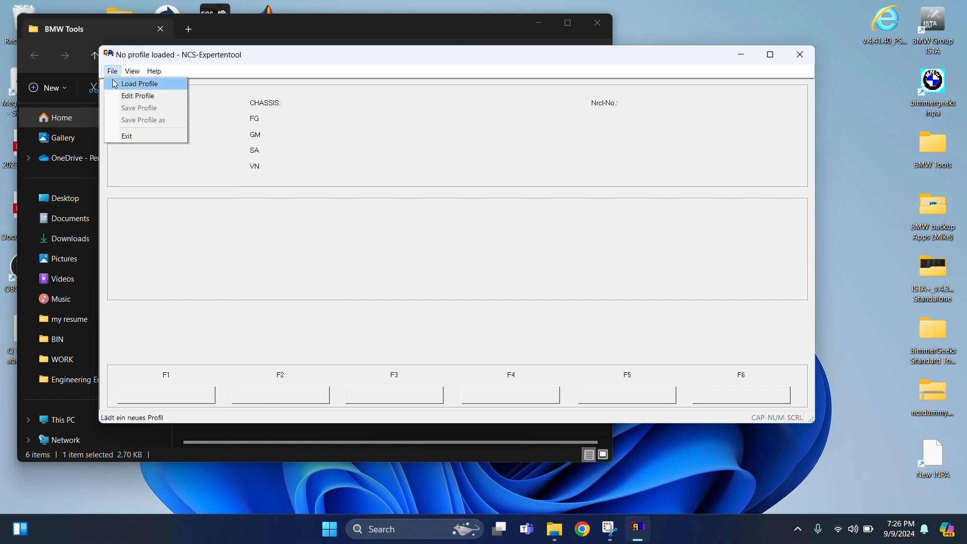
pyautogui.click(139, 84)
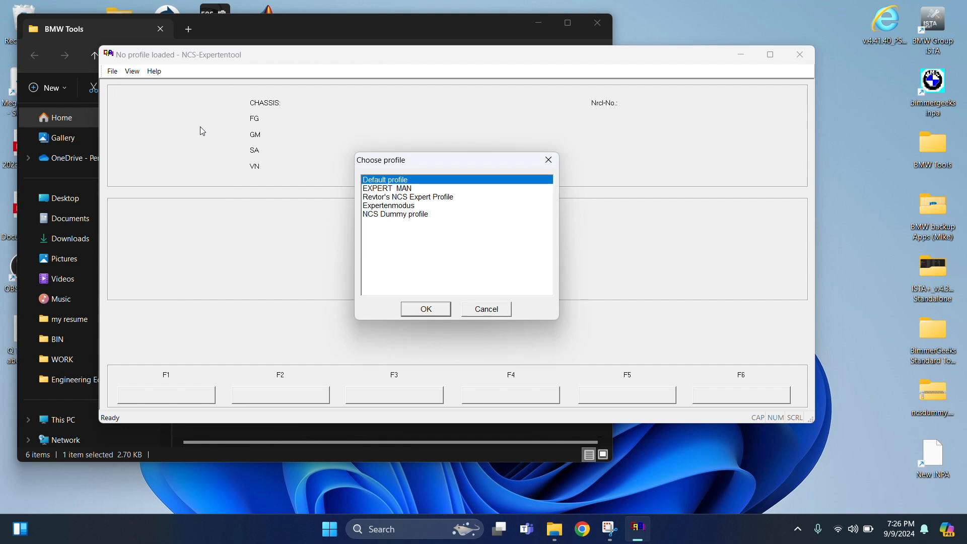
pyautogui.moveTo(422, 203)
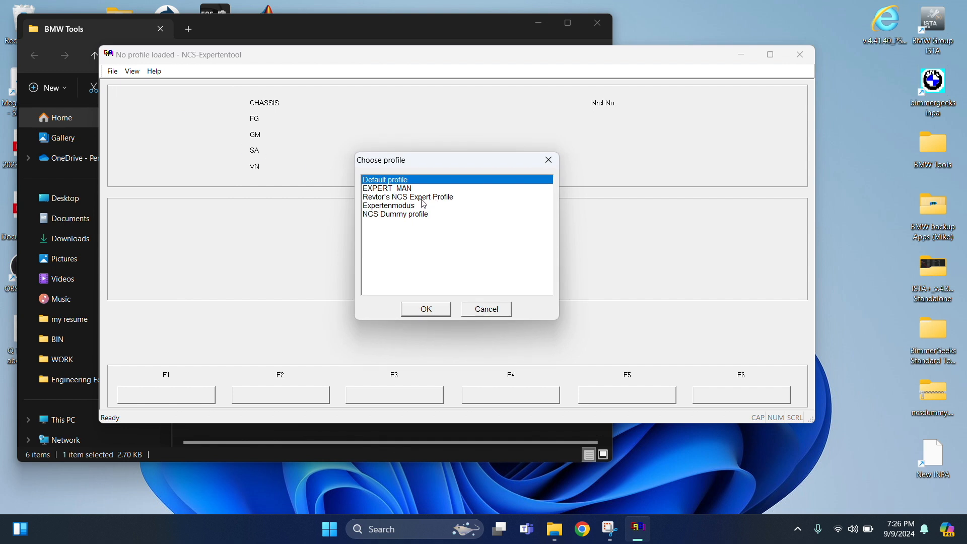
pyautogui.click(408, 197)
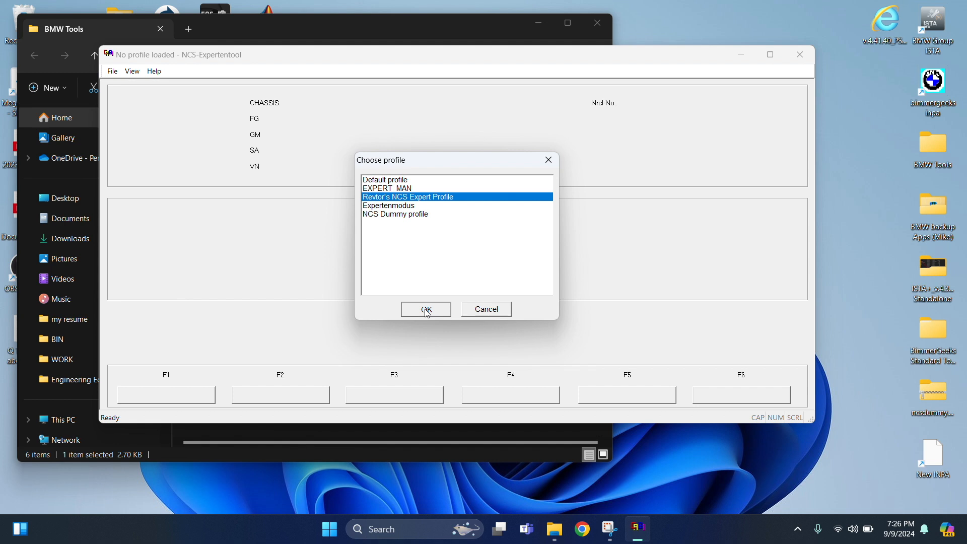
pyautogui.click(425, 309)
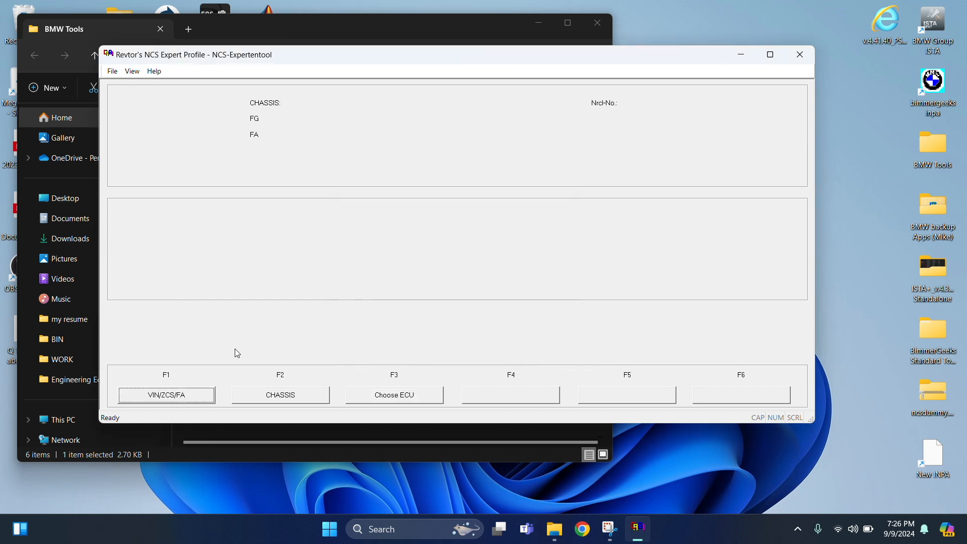
# Step: Select the E89 chassis under VIN/ZCS/FA and read the vehicle order from CAS
pyautogui.click(166, 394)
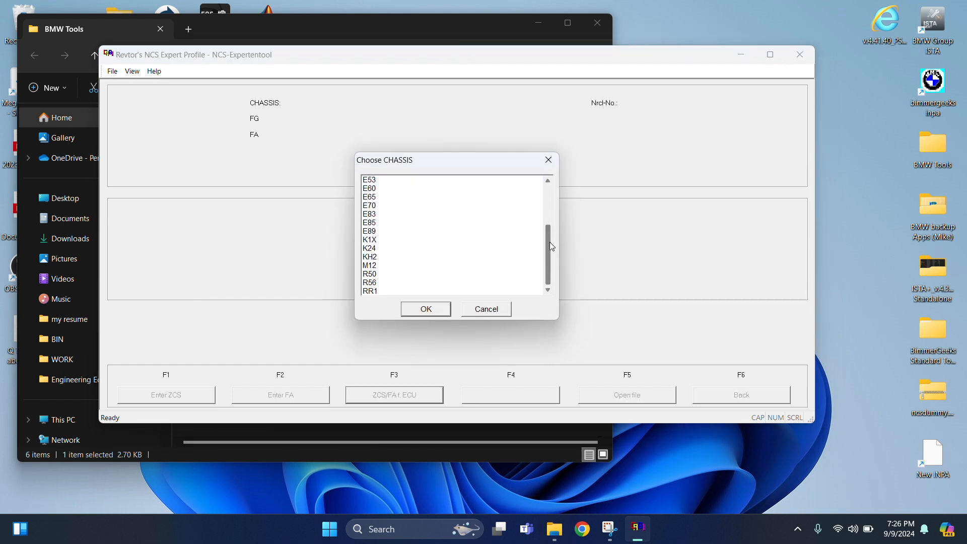
pyautogui.click(369, 231)
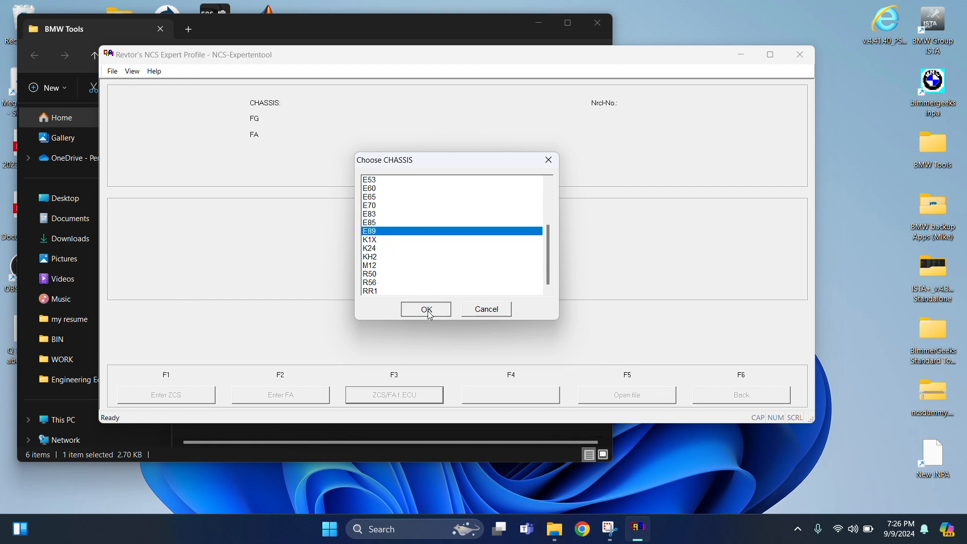
pyautogui.click(425, 309)
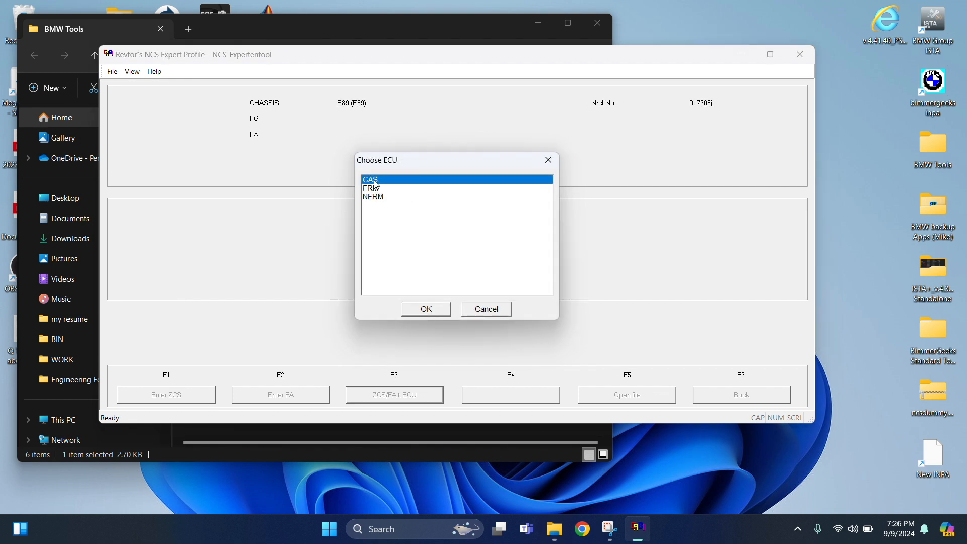
pyautogui.moveTo(385, 187)
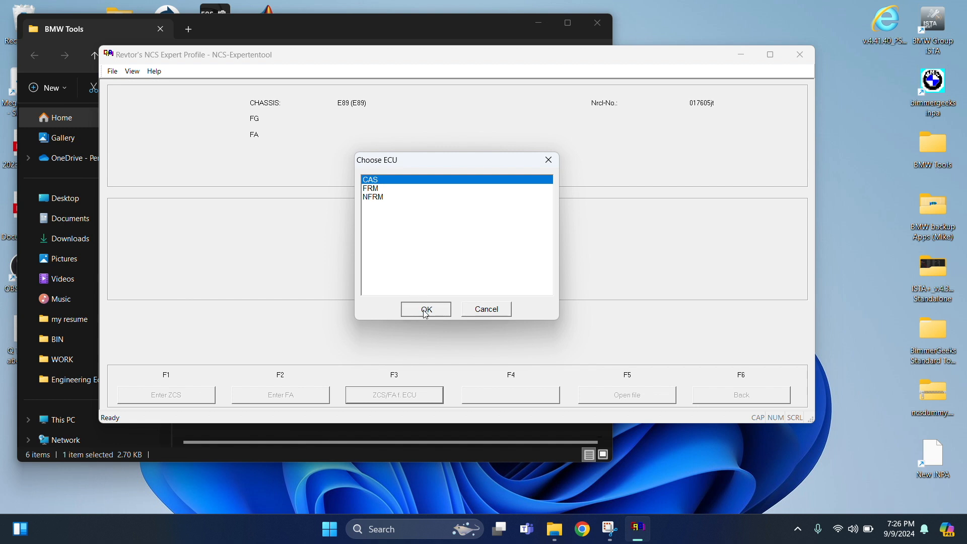
pyautogui.click(426, 309)
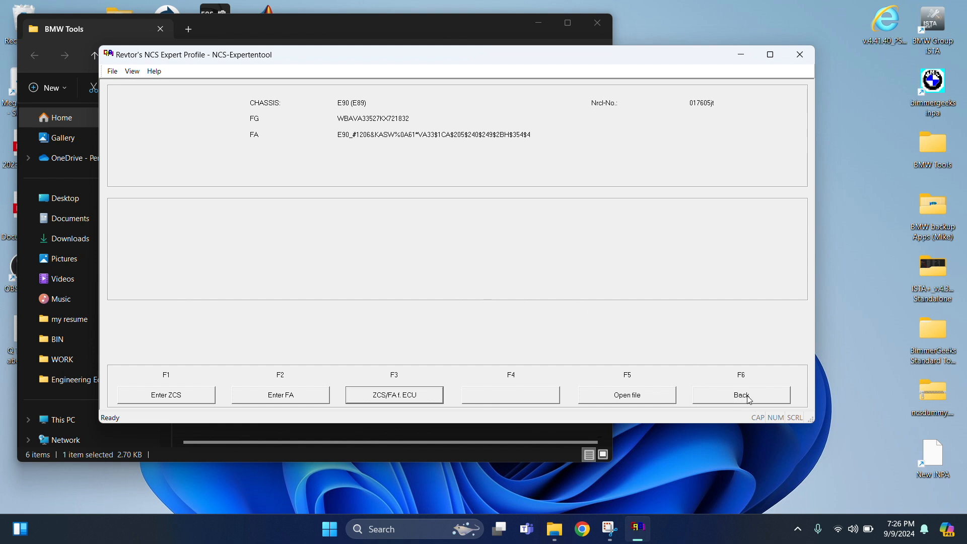
# Step: Choose KOMBI under Process ECU and accept its KMBI_PL2.C05 SGET data
pyautogui.click(393, 395)
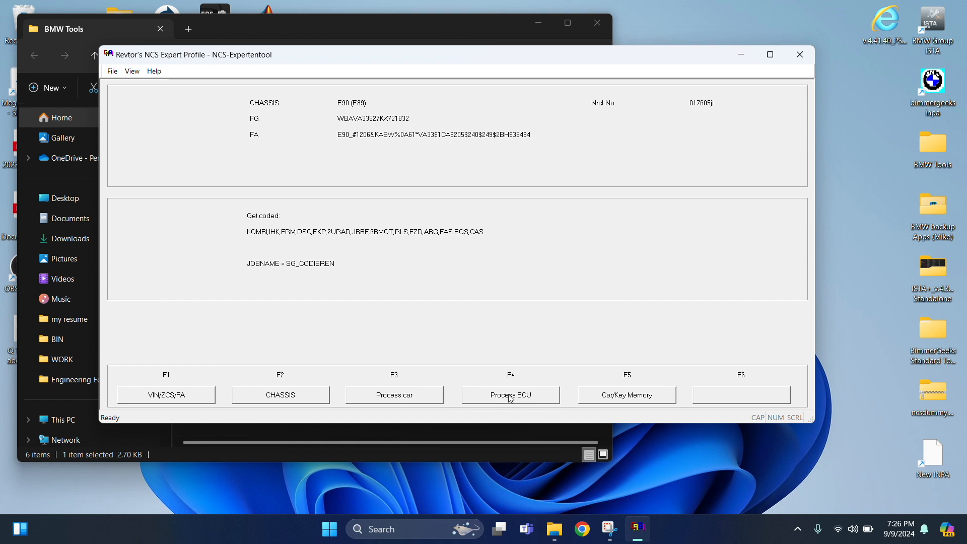
pyautogui.click(509, 394)
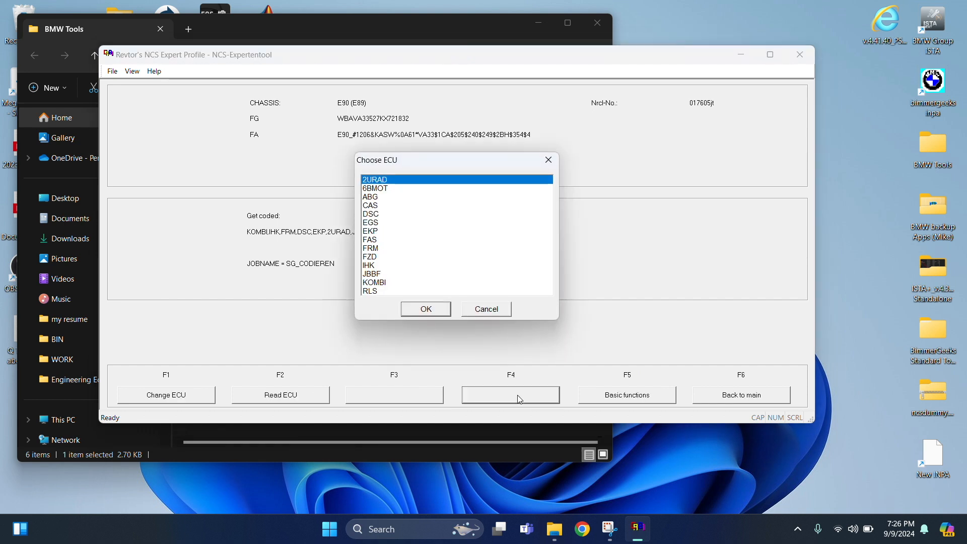
pyautogui.moveTo(371, 285)
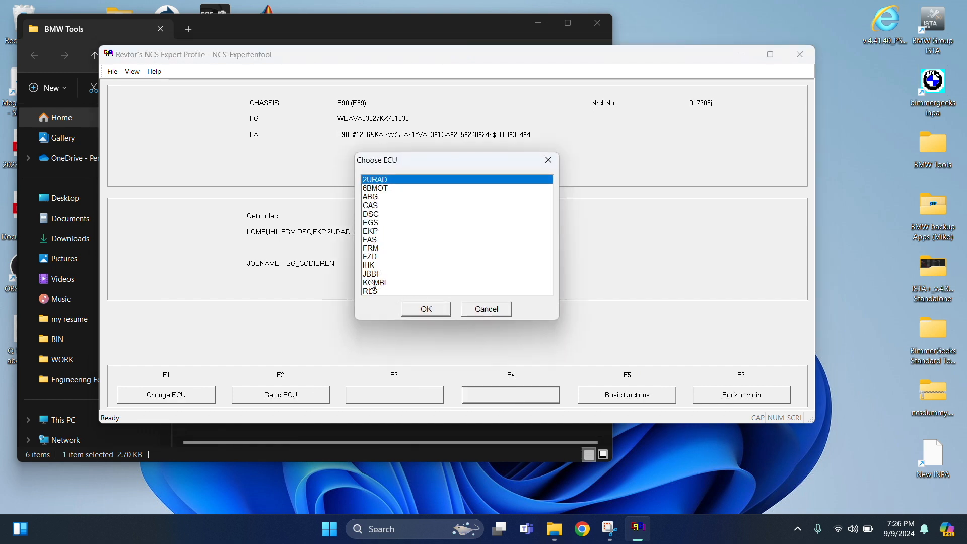
pyautogui.moveTo(383, 285)
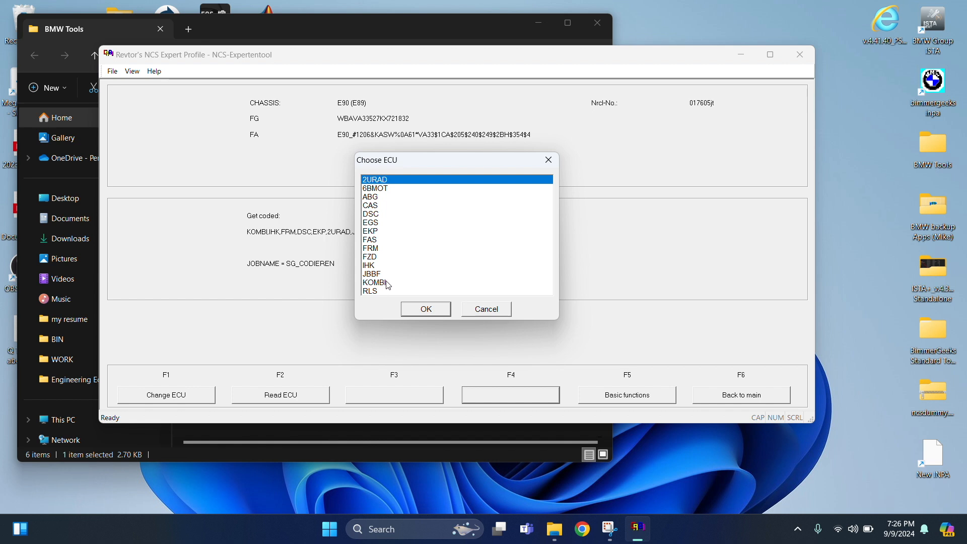
pyautogui.click(374, 282)
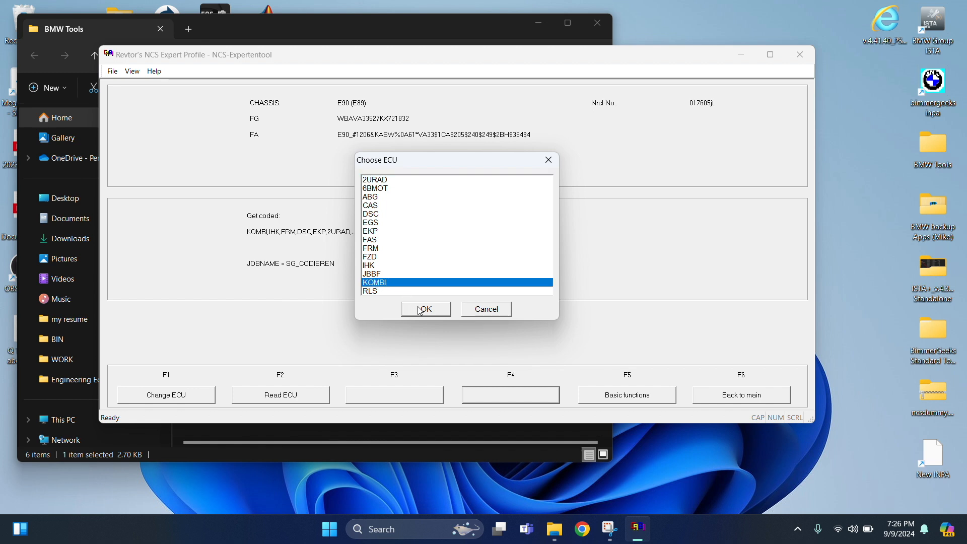
pyautogui.click(424, 309)
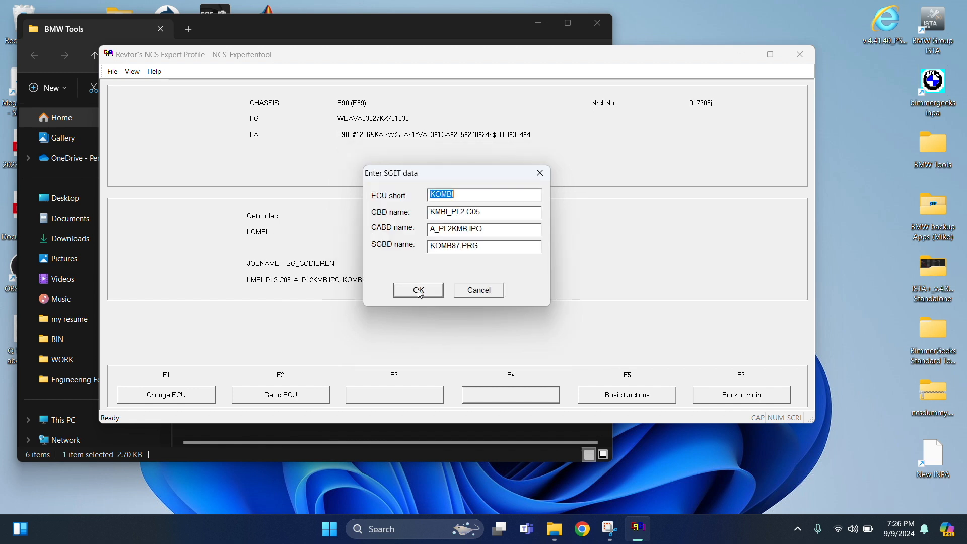
pyautogui.click(417, 290)
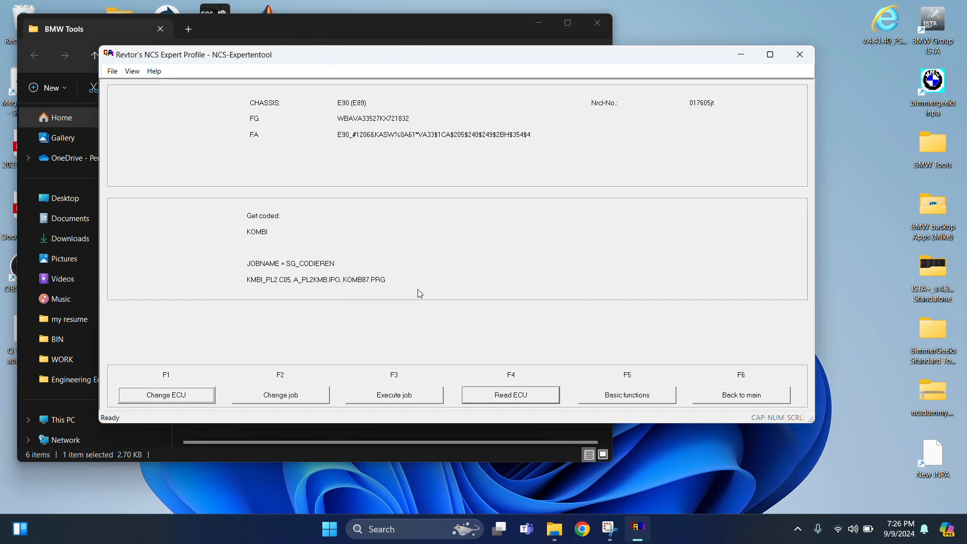
pyautogui.moveTo(463, 319)
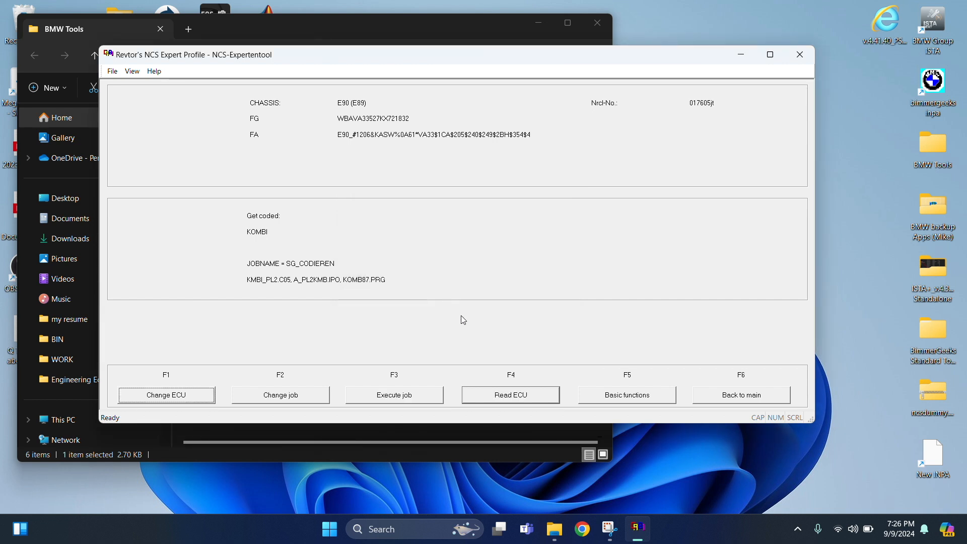
pyautogui.moveTo(252, 286)
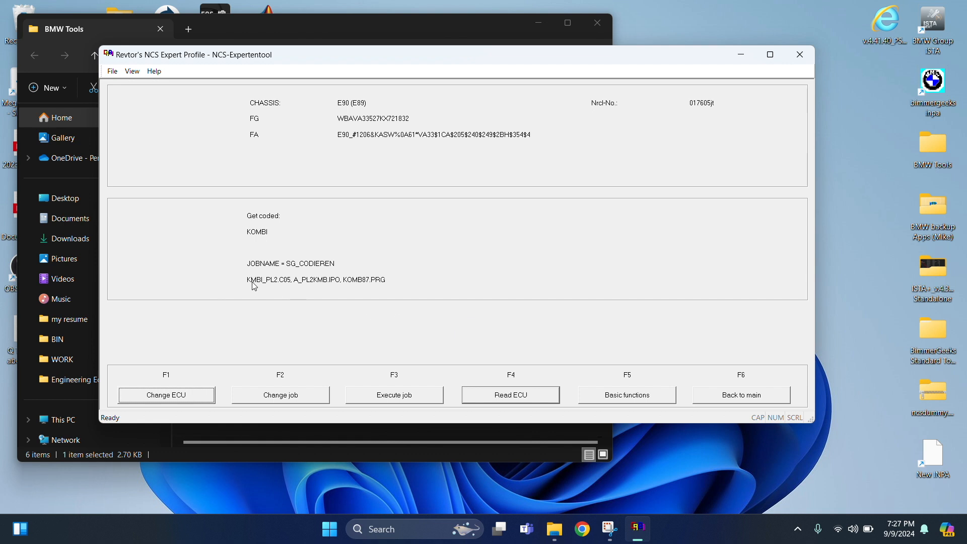
pyautogui.moveTo(502, 344)
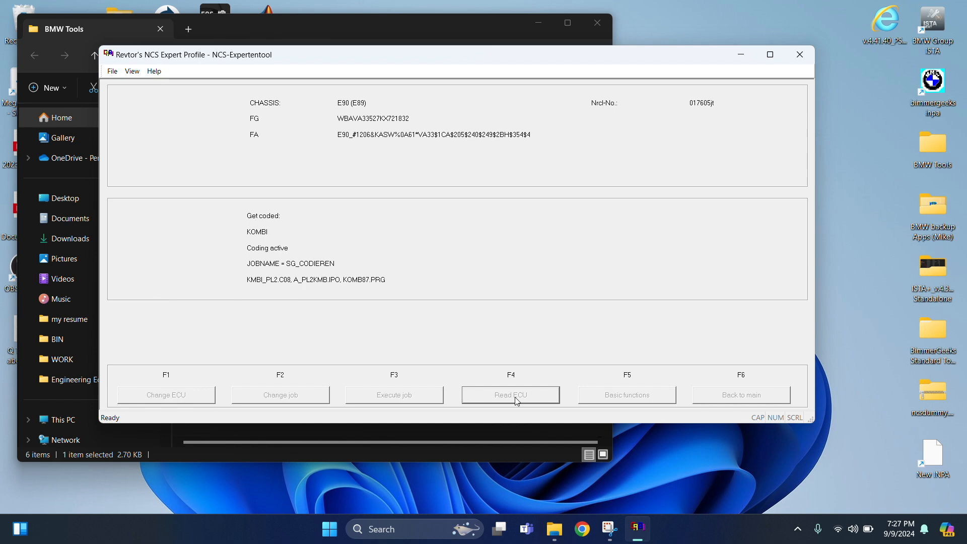
# Step: Execute the SG_CODIEREN job on KOMBI to produce the NETTODAT.TRC trace
pyautogui.click(510, 394)
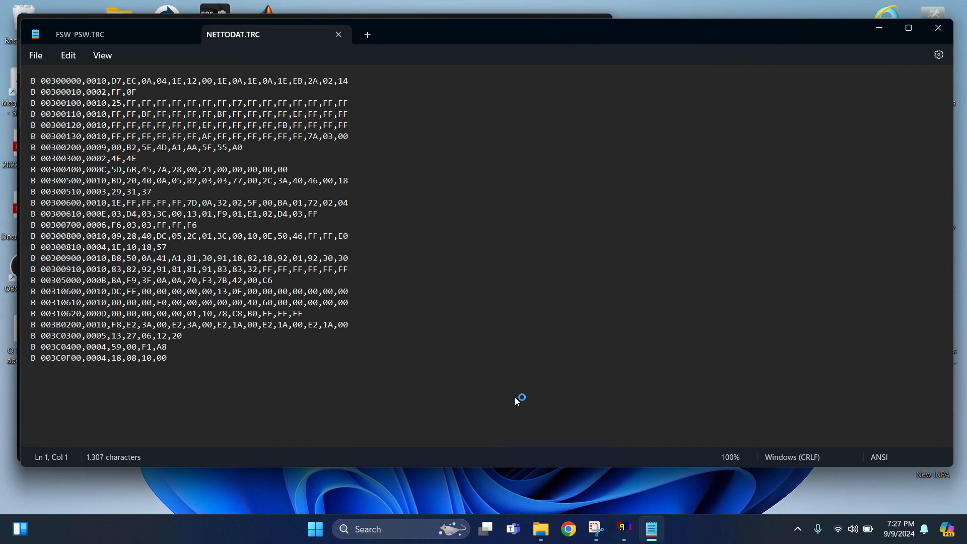
pyautogui.moveTo(421, 211)
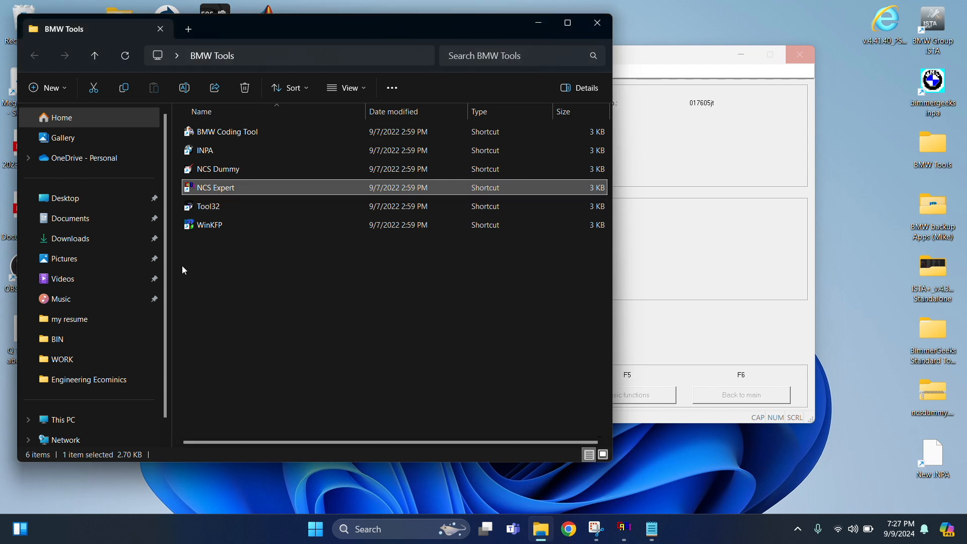
pyautogui.moveTo(77, 411)
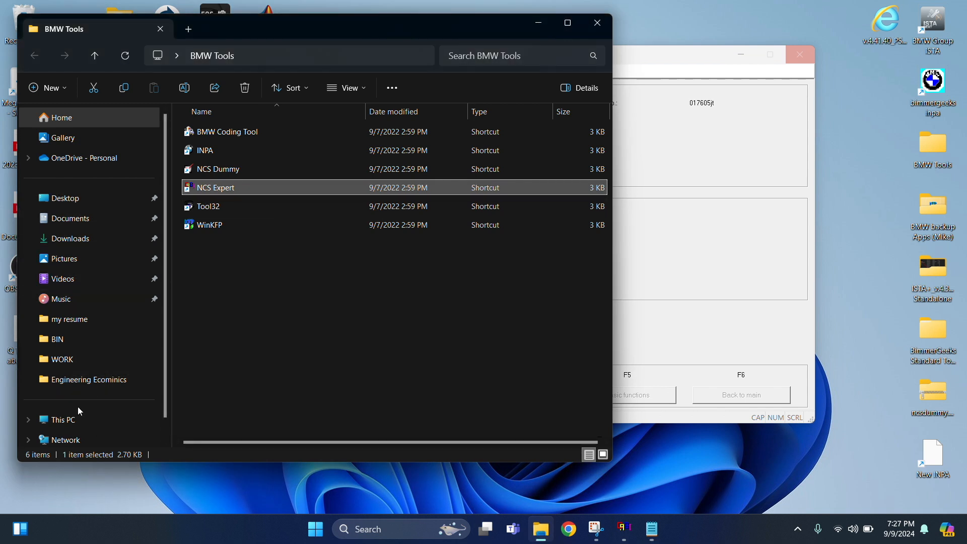
# Step: Browse to C:\NCSEXPER\WORK and open FSW_PSW.TRC in Notepad
pyautogui.click(61, 420)
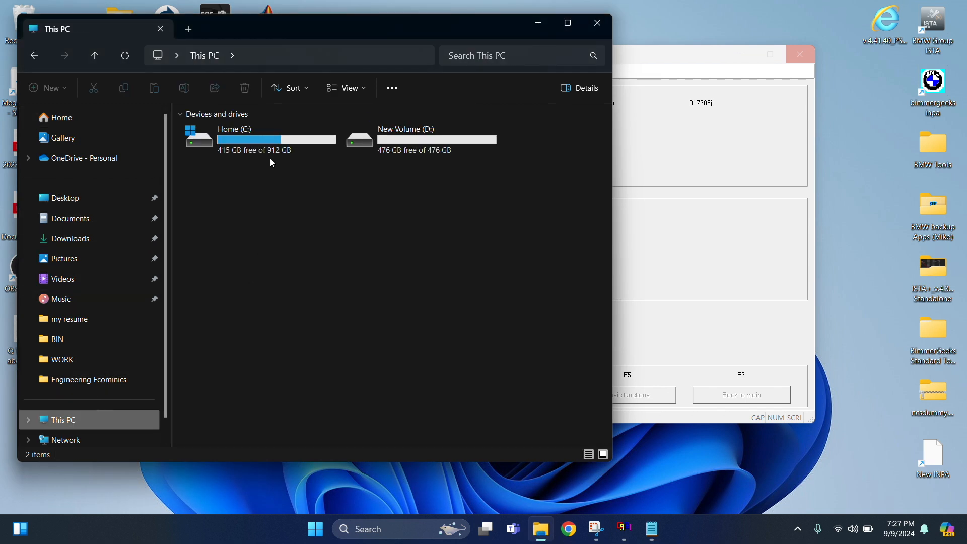
pyautogui.doubleClick(234, 138)
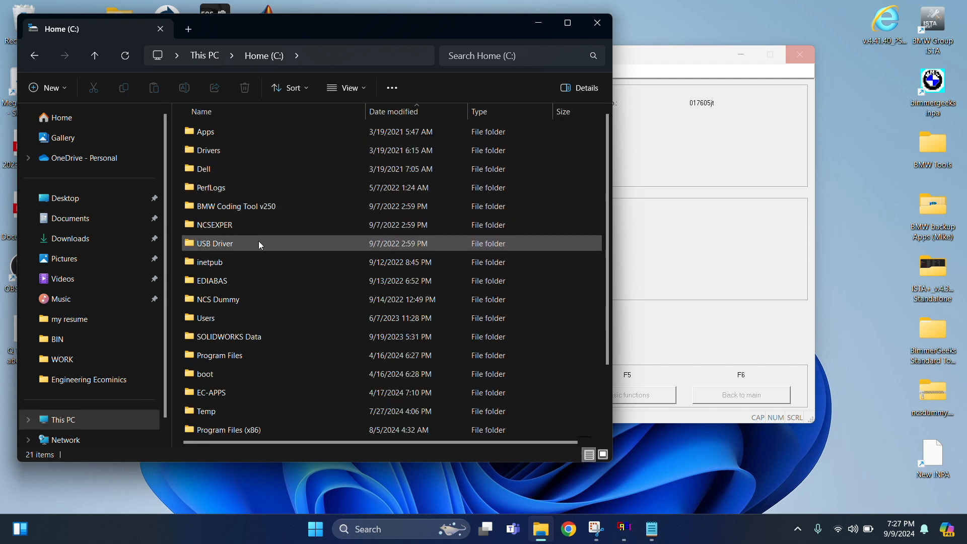
pyautogui.moveTo(227, 230)
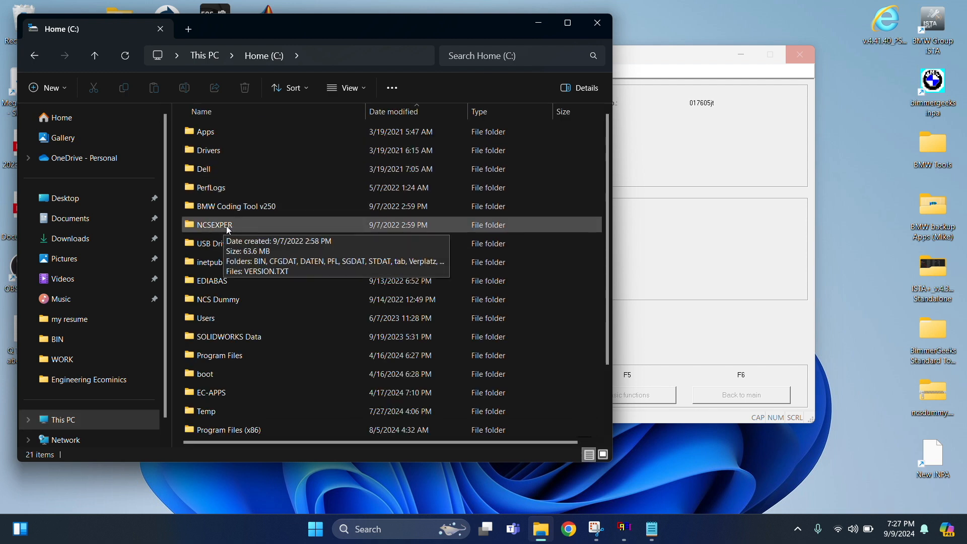
pyautogui.doubleClick(213, 224)
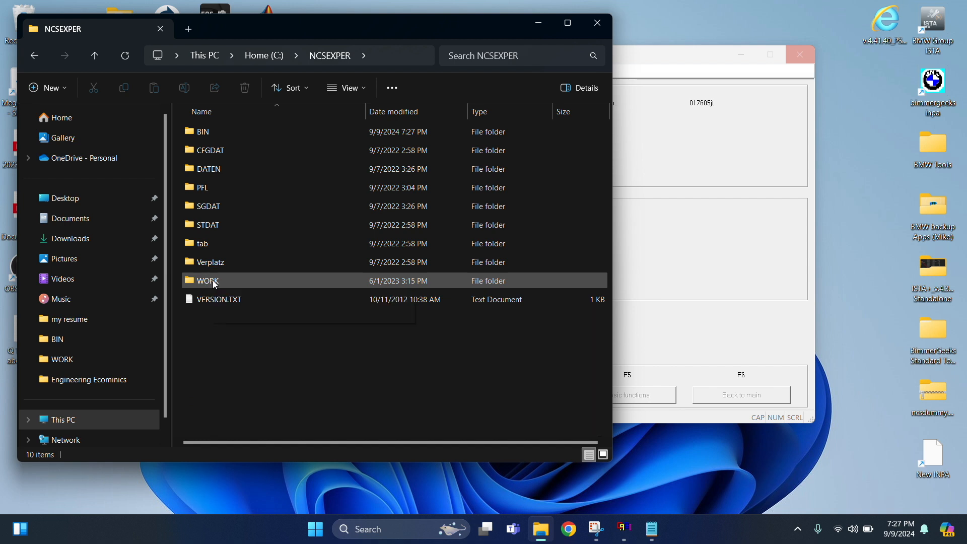
pyautogui.doubleClick(207, 281)
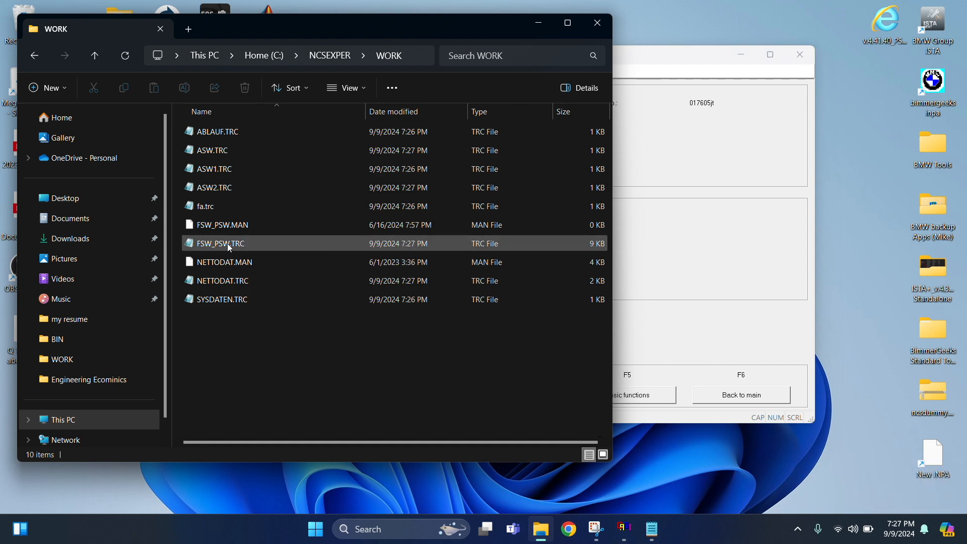
pyautogui.doubleClick(219, 242)
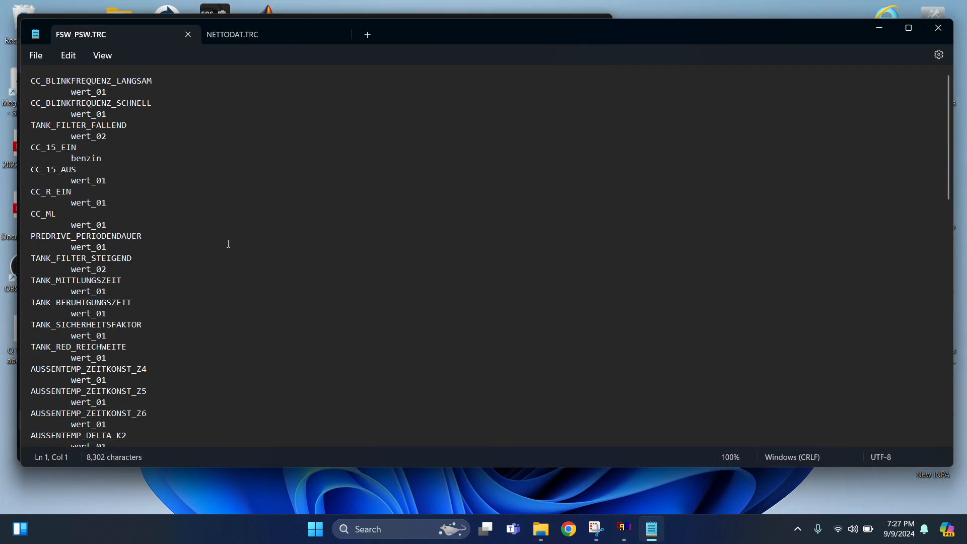
pyautogui.moveTo(218, 118)
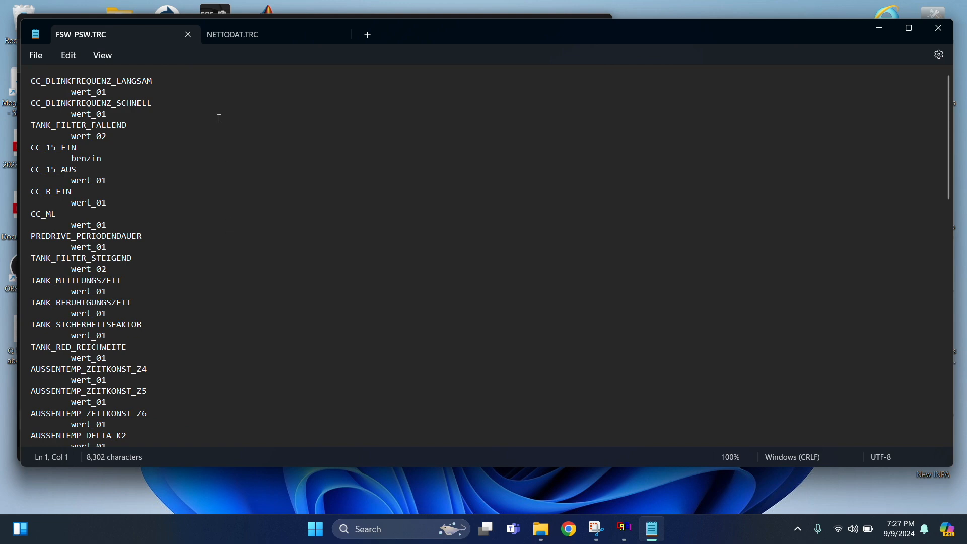
# Step: Close the open traces, reopen only FSW_PSW.TRC, and start a Find
pyautogui.click(234, 33)
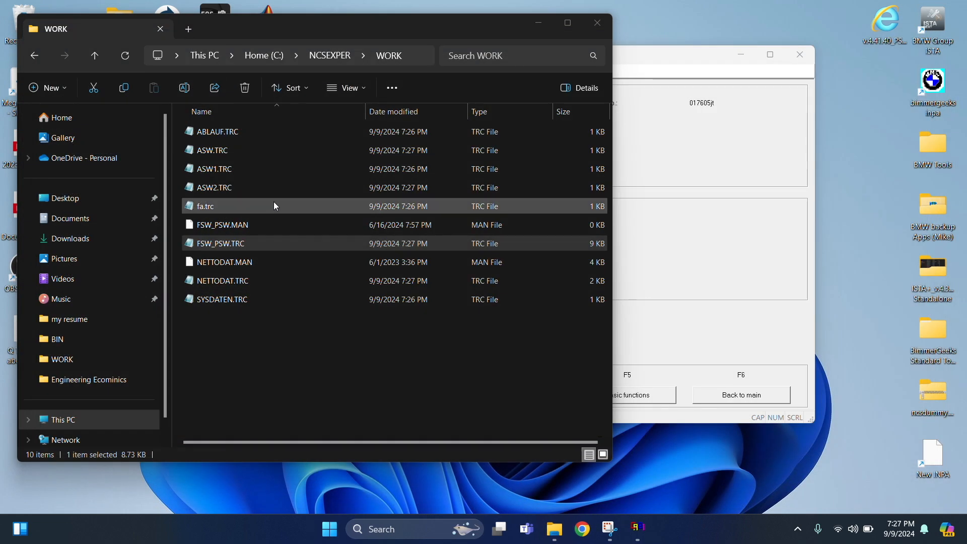
pyautogui.doubleClick(205, 205)
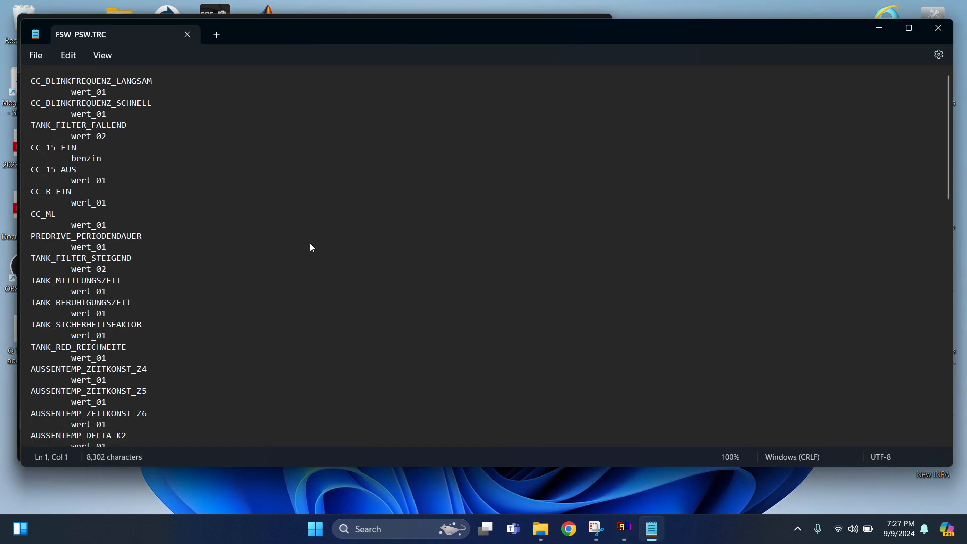
pyautogui.press('ctrl+f')
pyautogui.write('di')
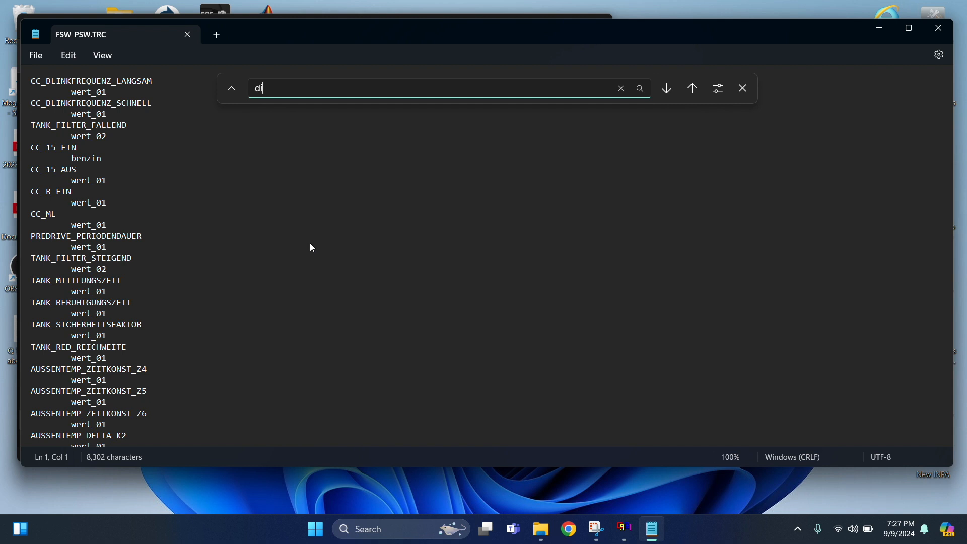
# Step: Search for 'digital' and land on the BC_DIGITAL_V entry reading nicht_aktiv
pyautogui.write('gital')
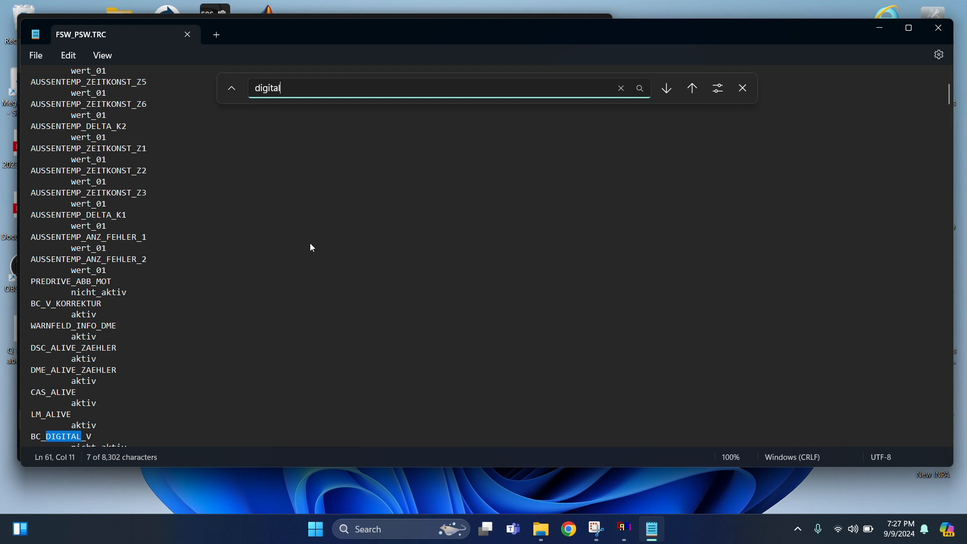
pyautogui.click(666, 87)
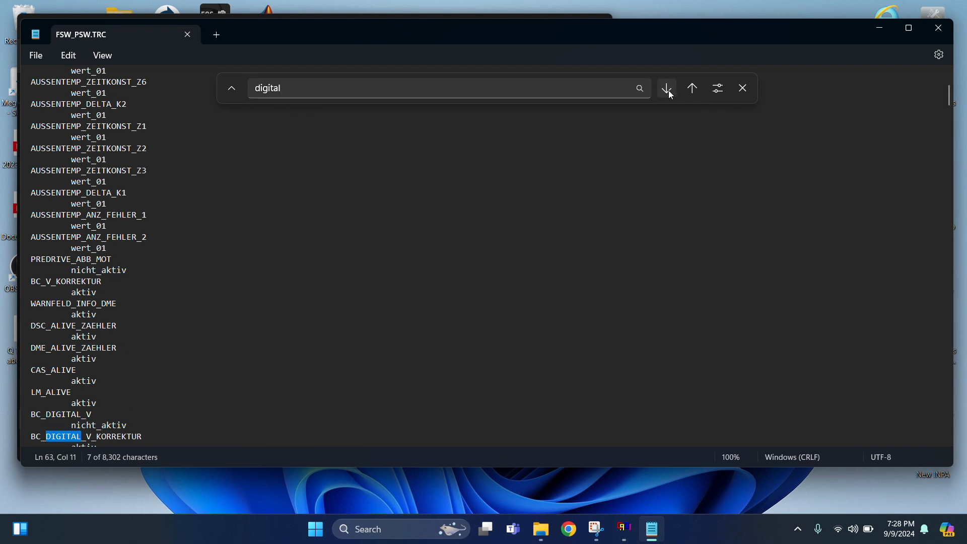
pyautogui.click(691, 88)
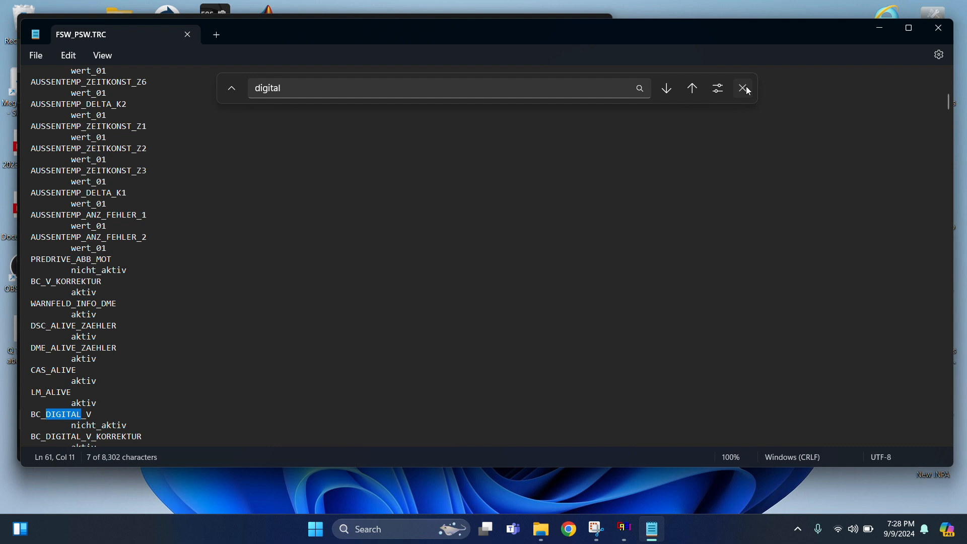
pyautogui.click(743, 87)
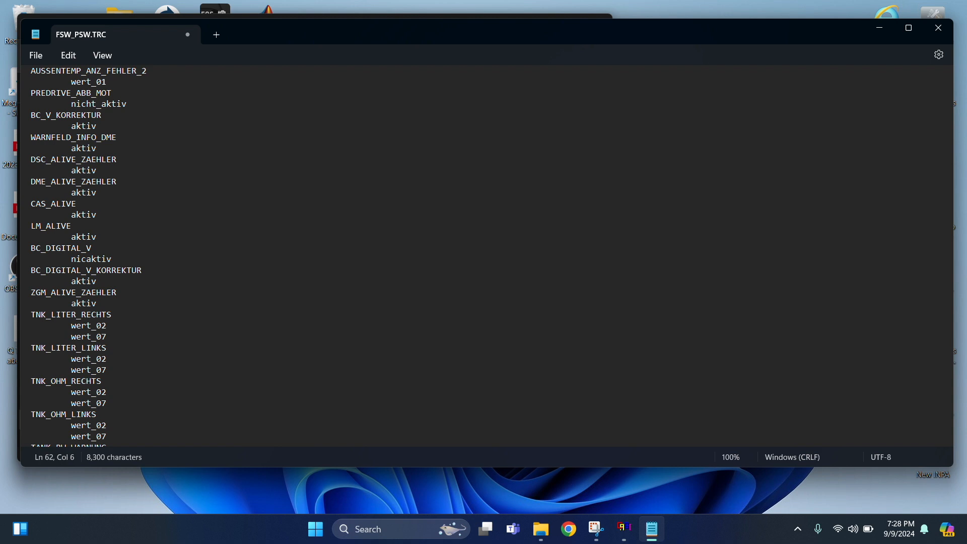
# Step: Delete 'nicht_' so BC_DIGITAL_V reads aktiv, then bring up the File menu
pyautogui.press('Backspace')
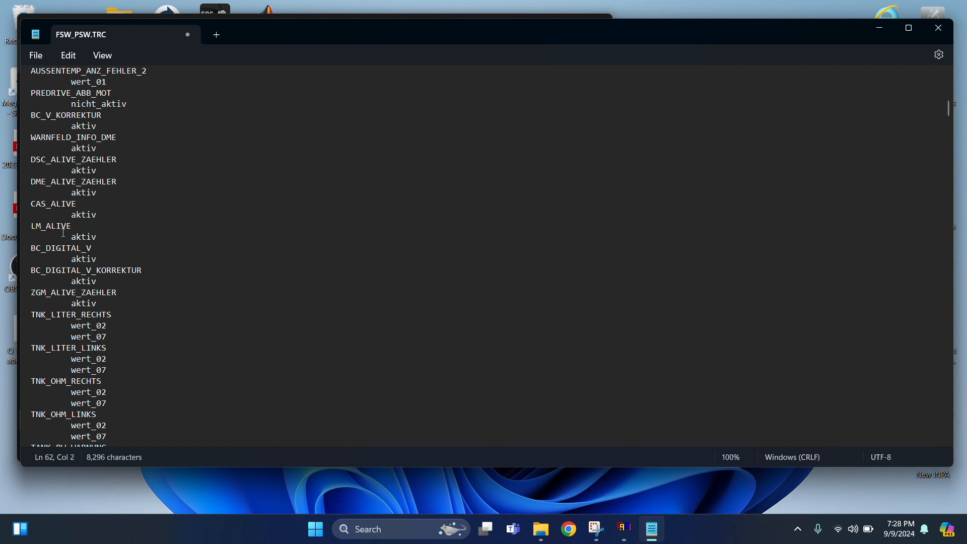
pyautogui.moveTo(36, 55)
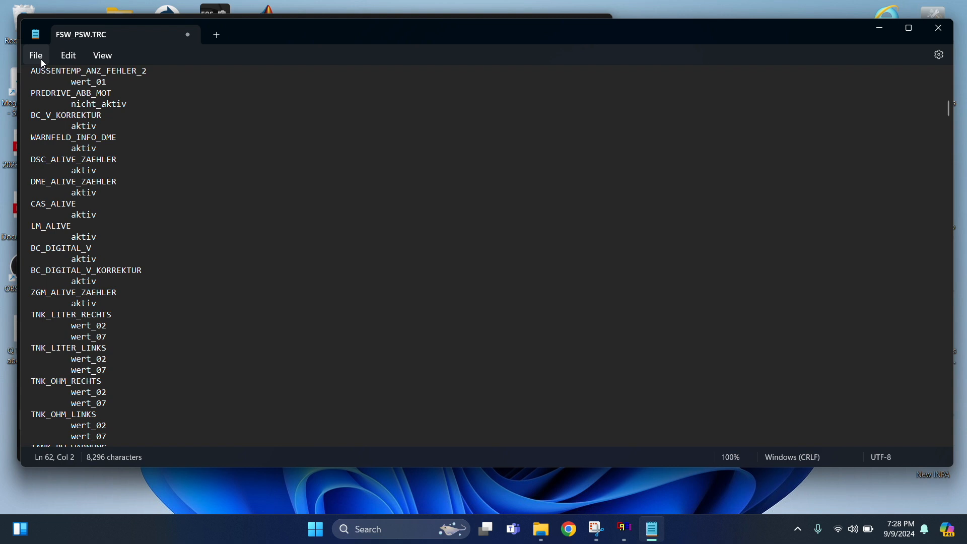
pyautogui.click(35, 55)
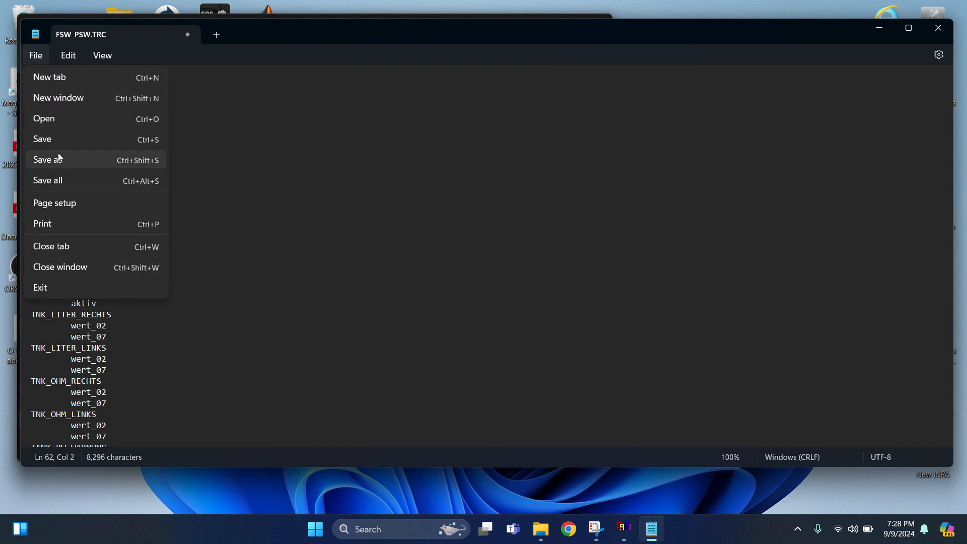
# Step: Save the edited trace as FSW_PSW.MAN in WORK, replacing the existing file
pyautogui.click(47, 159)
pyautogui.write('FSW_PSW.')
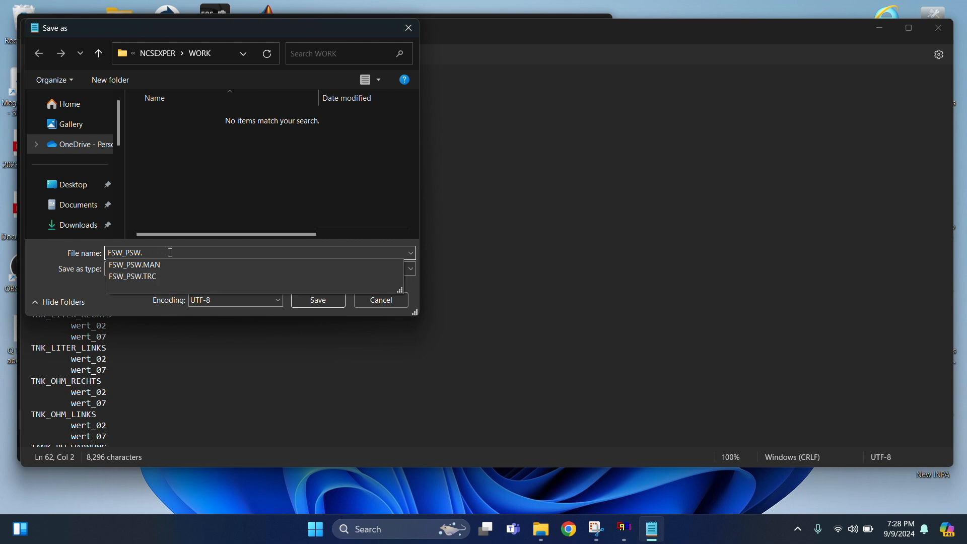
pyautogui.click(134, 264)
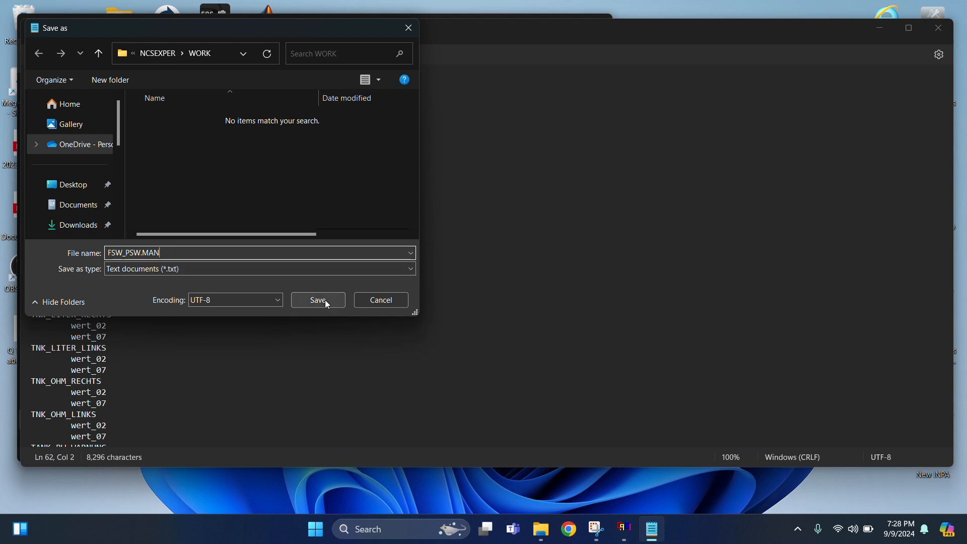
pyautogui.click(318, 299)
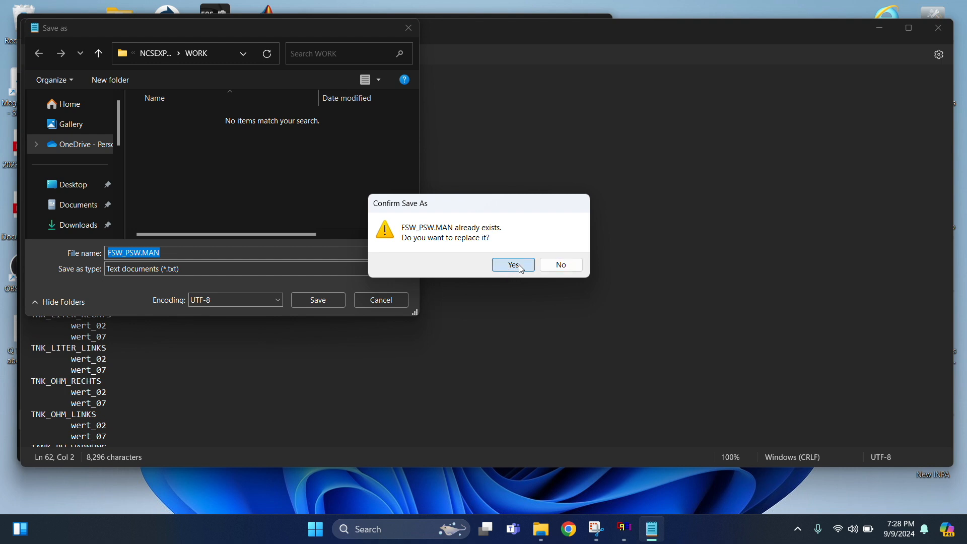
pyautogui.click(512, 264)
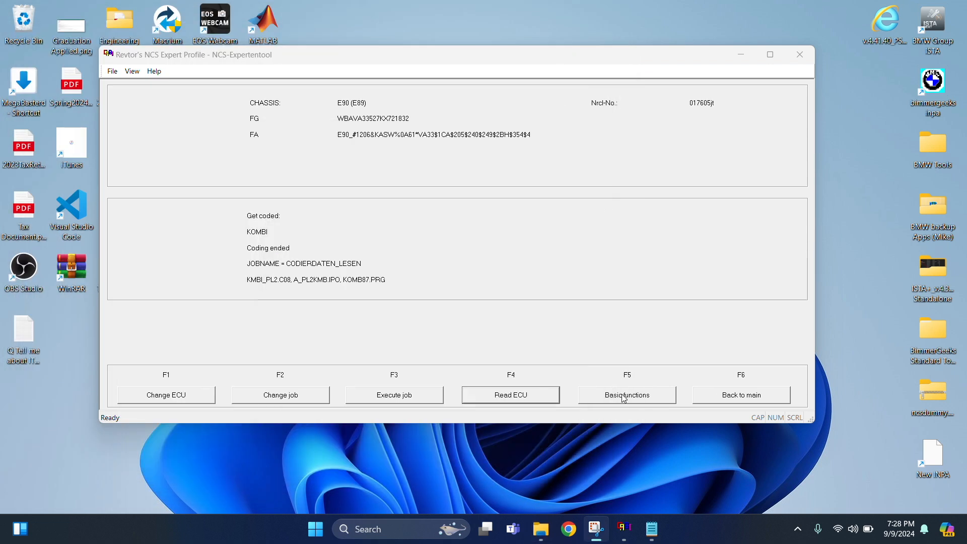
# Step: Run the coapiReadSgGetFswPsw basic function for KMBI_PL2.C08 on chassis E89
pyautogui.click(626, 394)
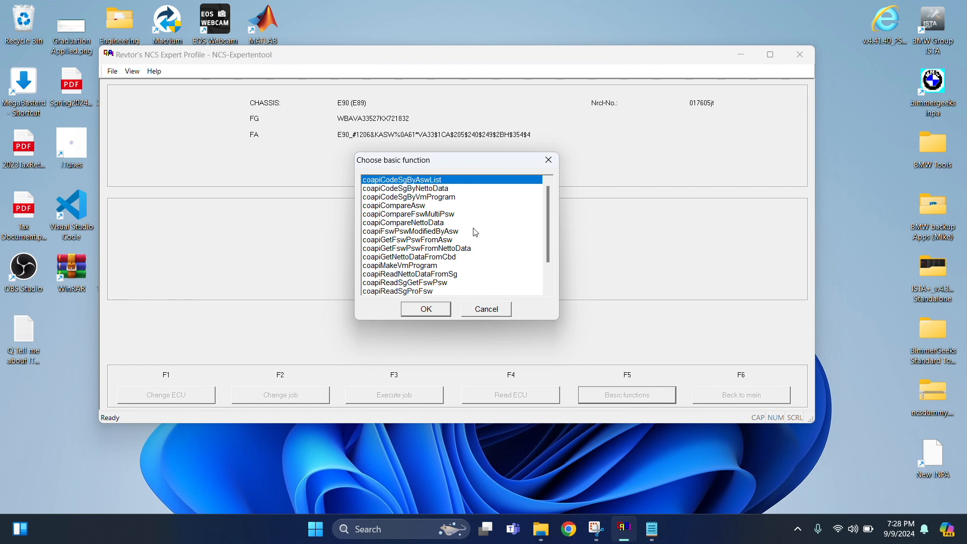
pyautogui.moveTo(406, 260)
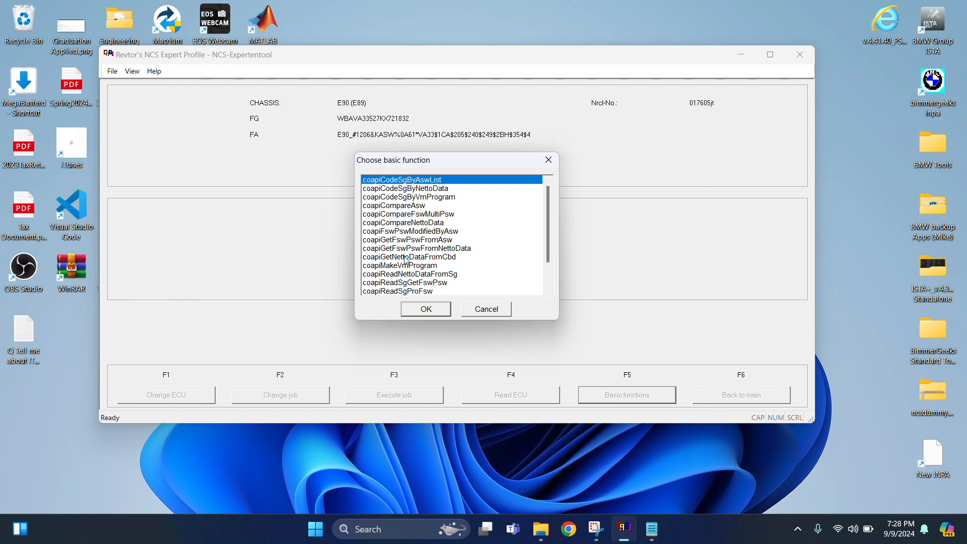
pyautogui.scroll(-3)
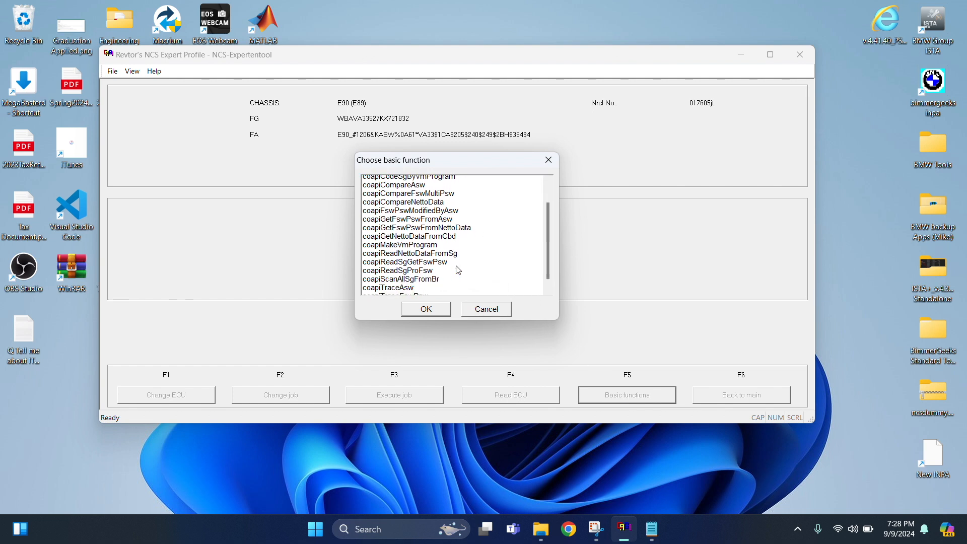
pyautogui.scroll(-3)
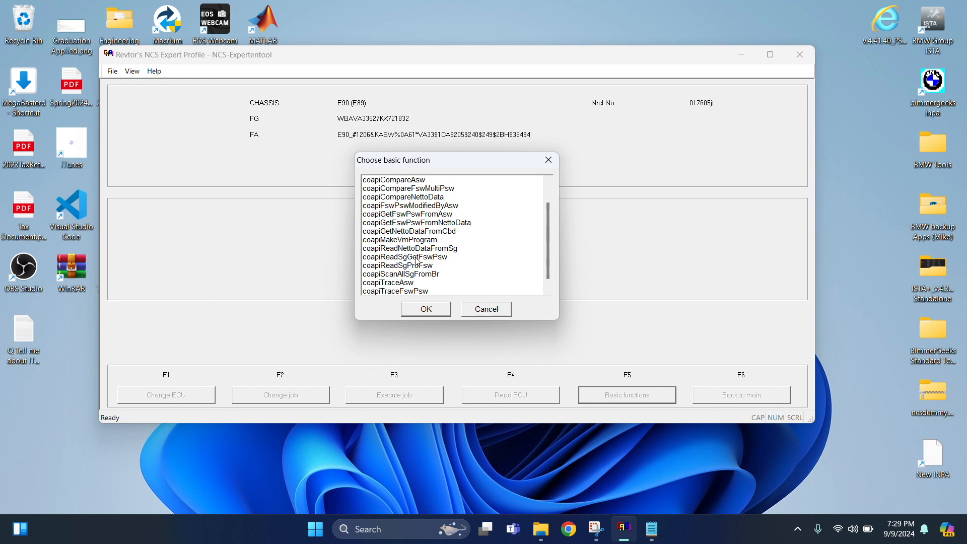
pyautogui.moveTo(433, 262)
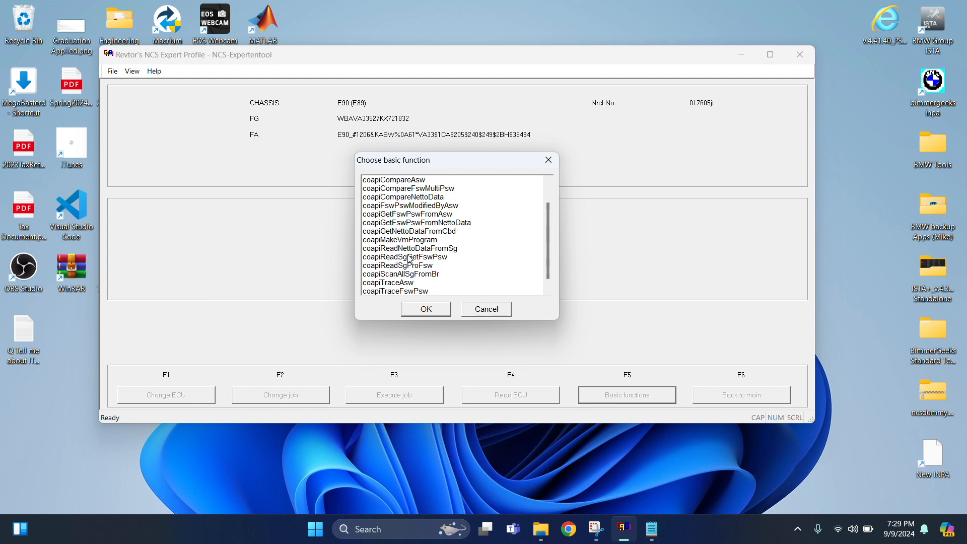
pyautogui.click(405, 256)
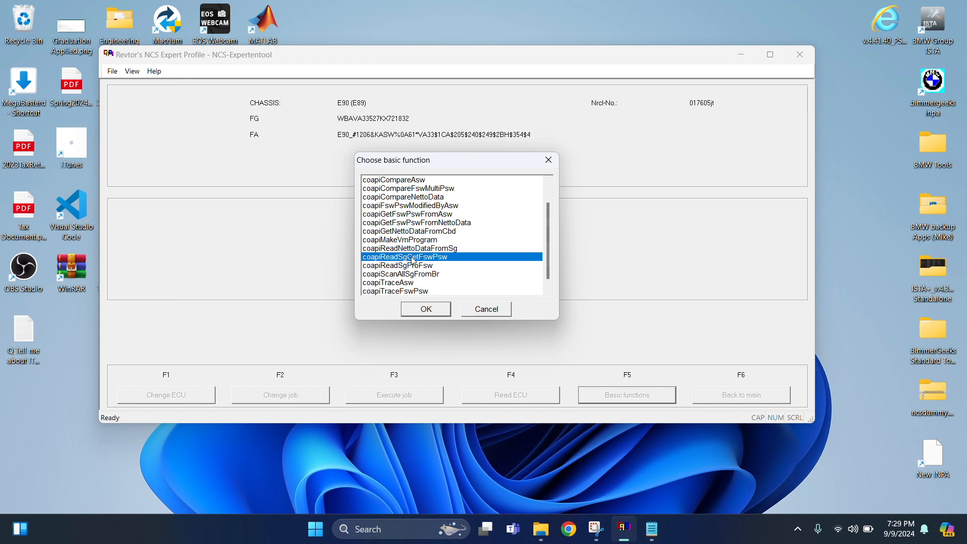
pyautogui.moveTo(433, 307)
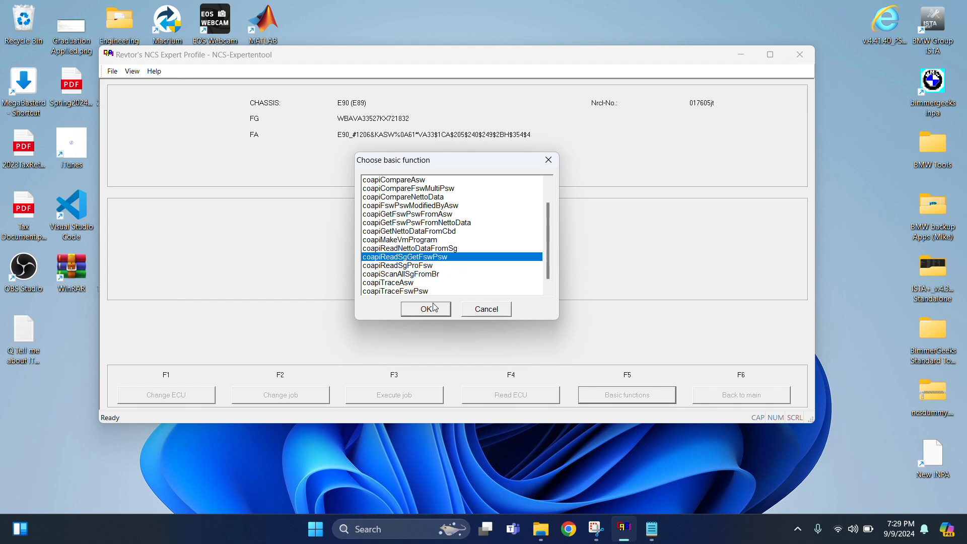
pyautogui.click(425, 308)
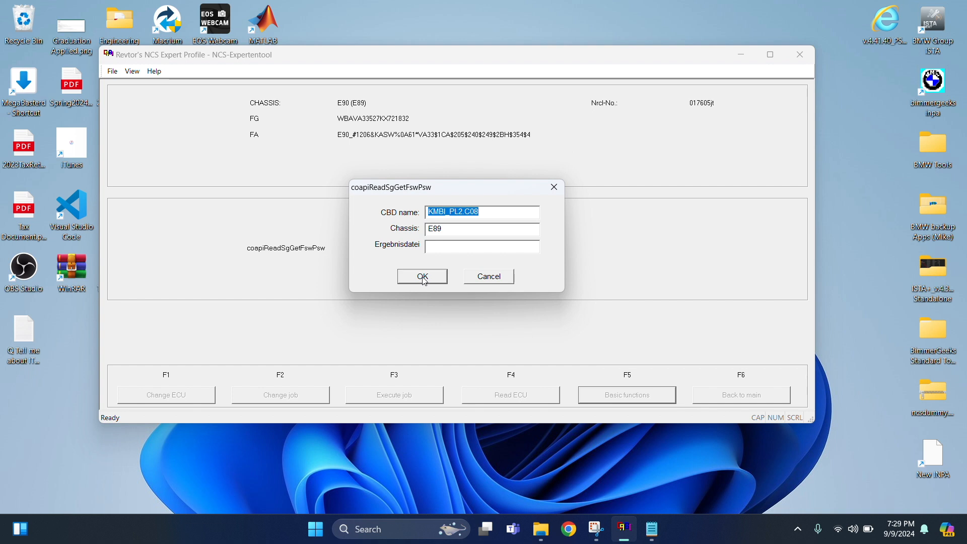
pyautogui.click(422, 276)
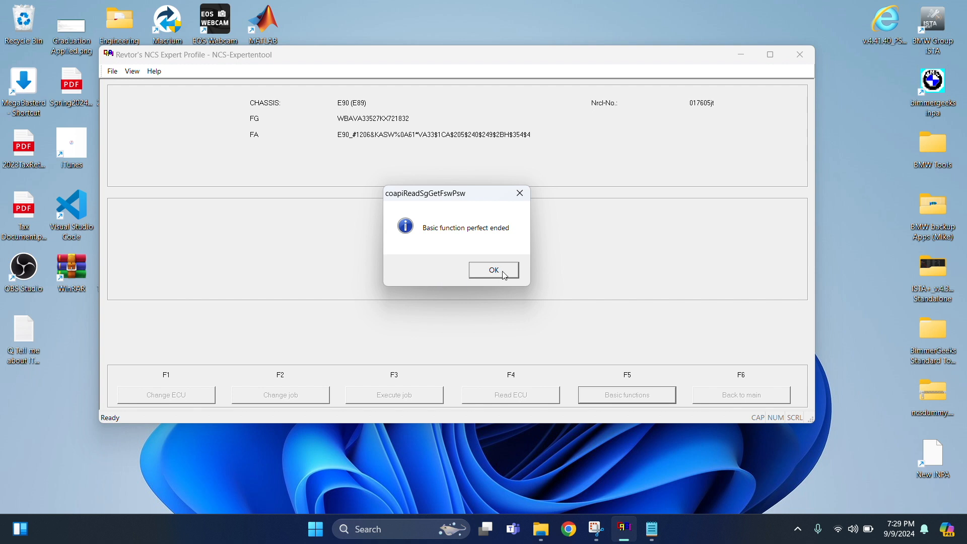
pyautogui.click(492, 270)
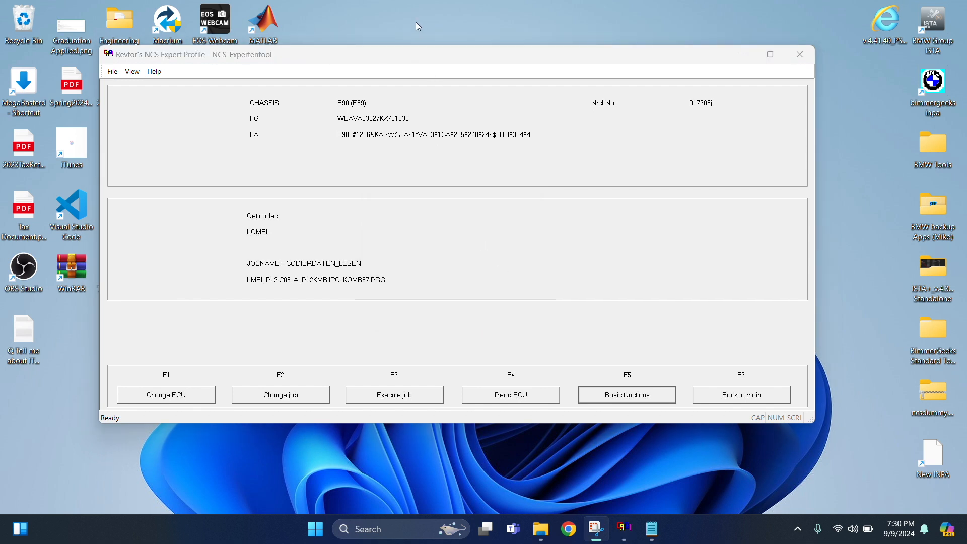
pyautogui.moveTo(379, 317)
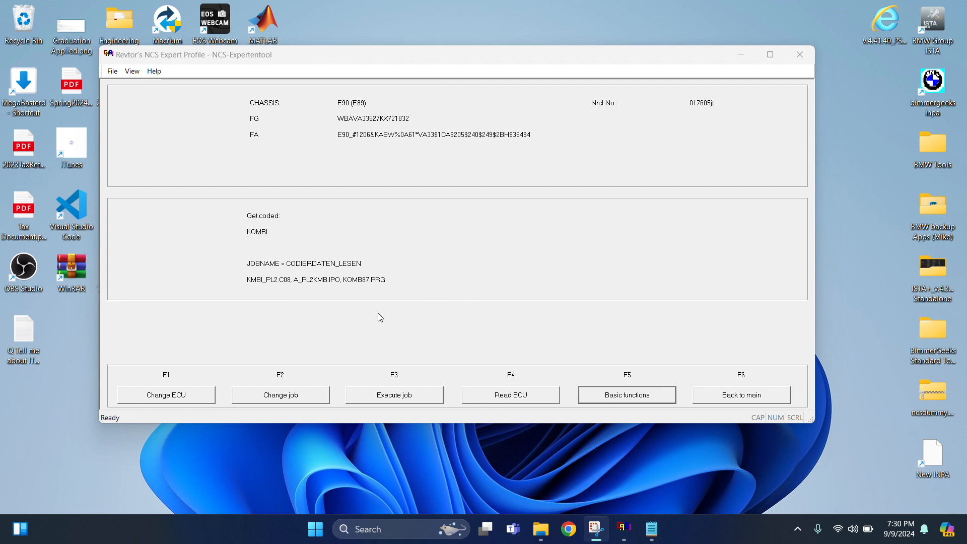
# Step: Switch the job to SG_CODIEREN and execute it on KOMBI until coding ends
pyautogui.click(279, 395)
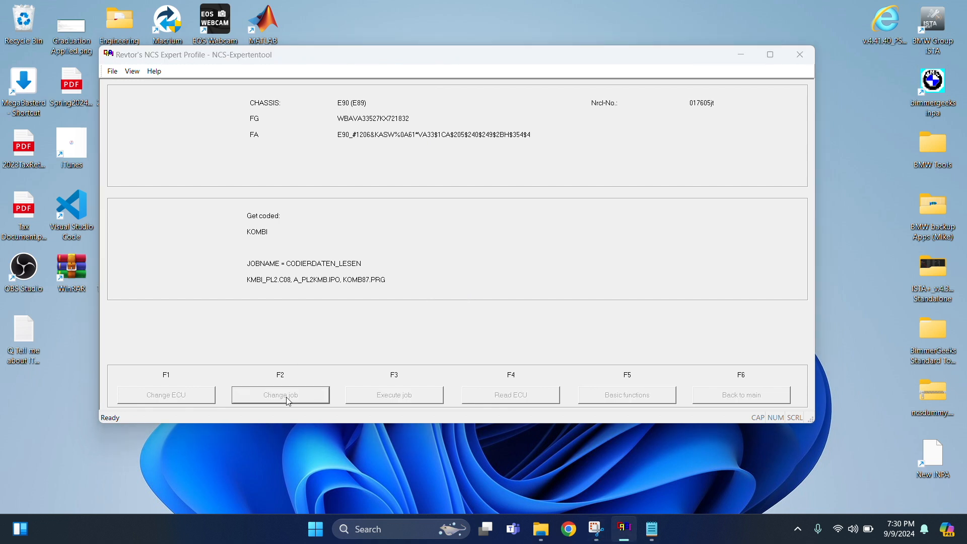
pyautogui.click(279, 394)
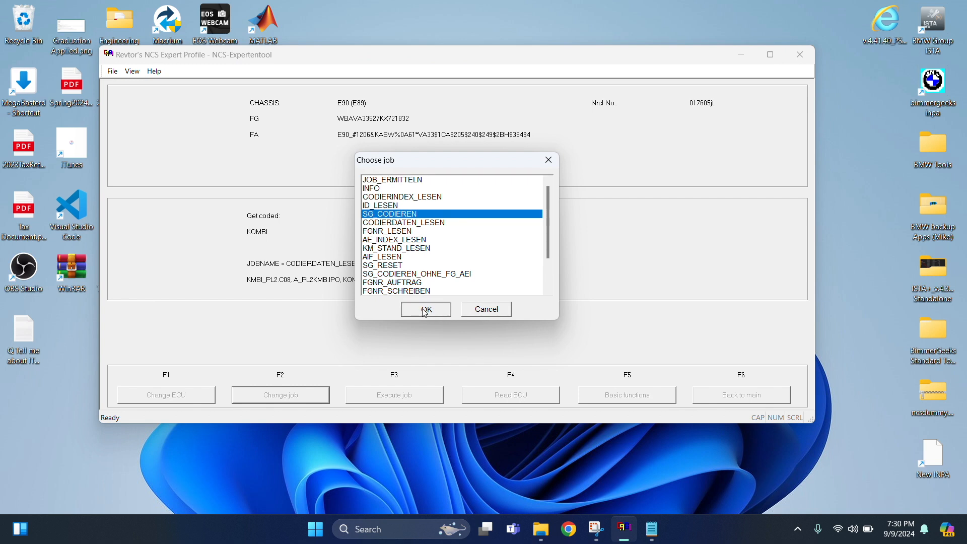
pyautogui.click(425, 309)
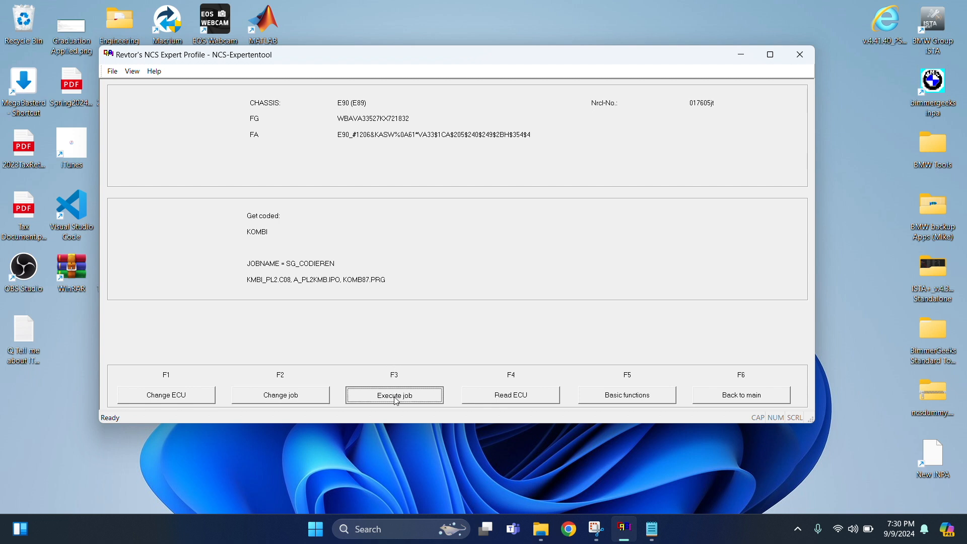
pyautogui.click(393, 394)
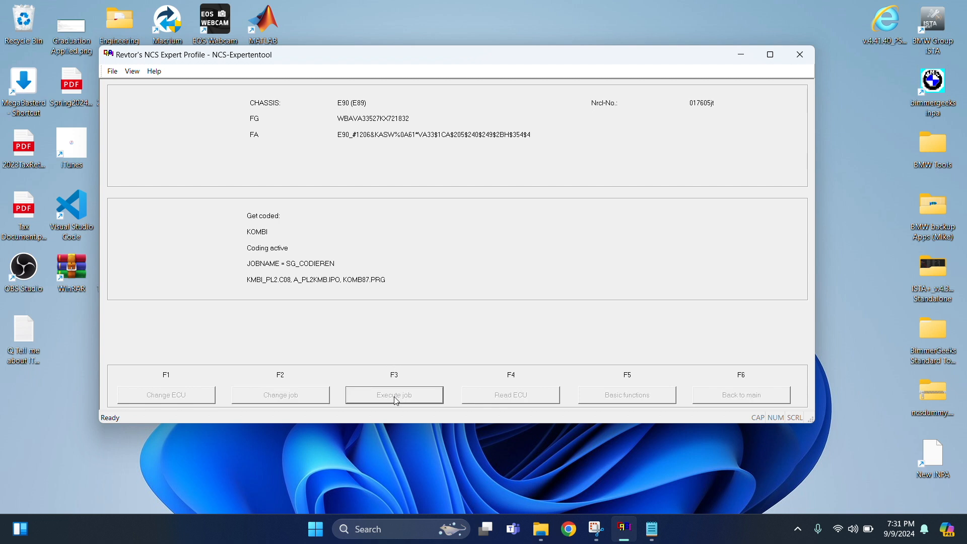
pyautogui.click(393, 395)
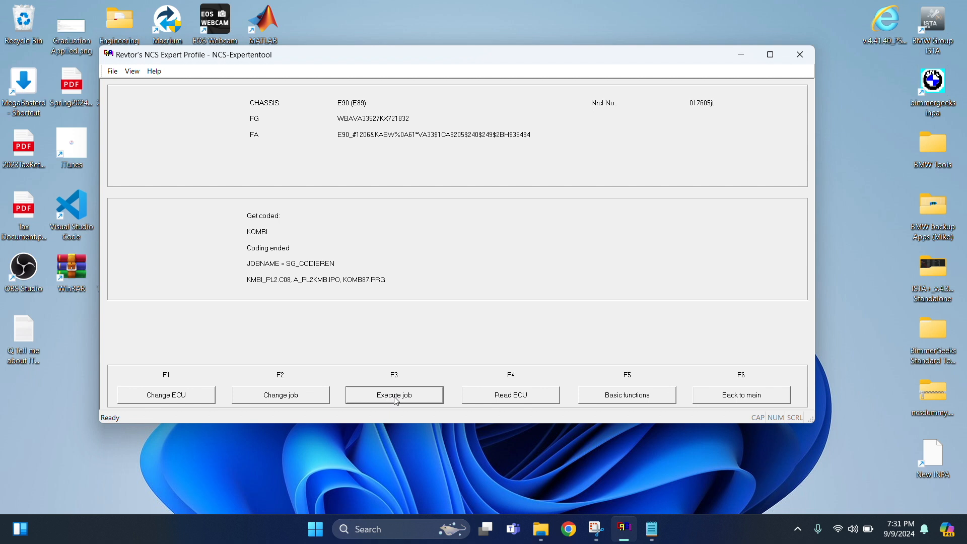